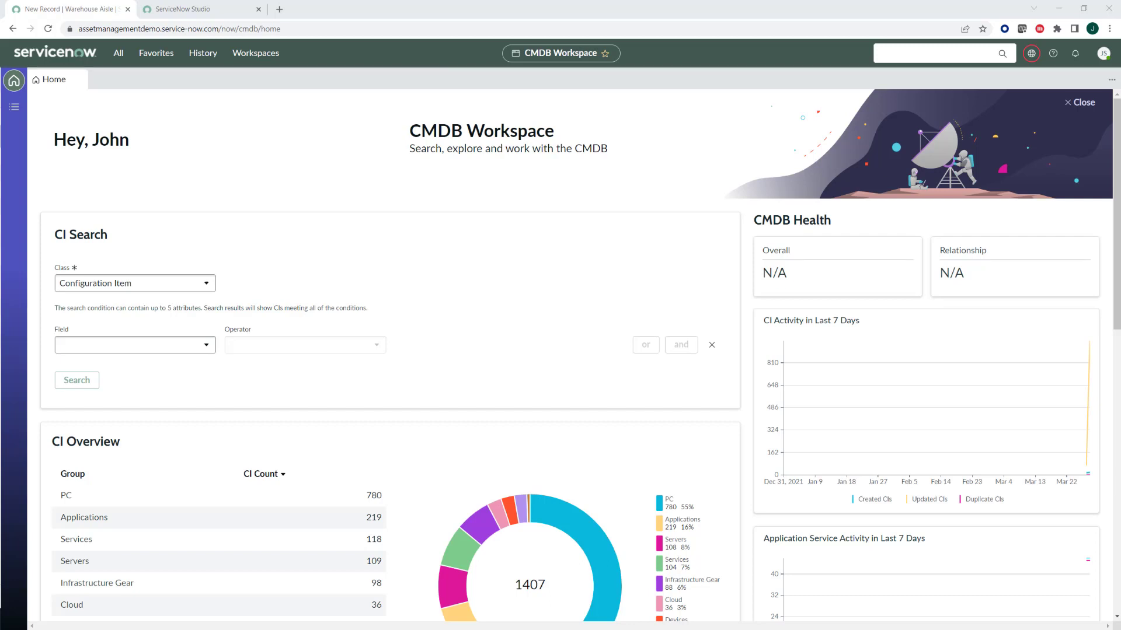
Open the Warehouse list from Favorites and start a new warehouse record.
left_click(202, 9)
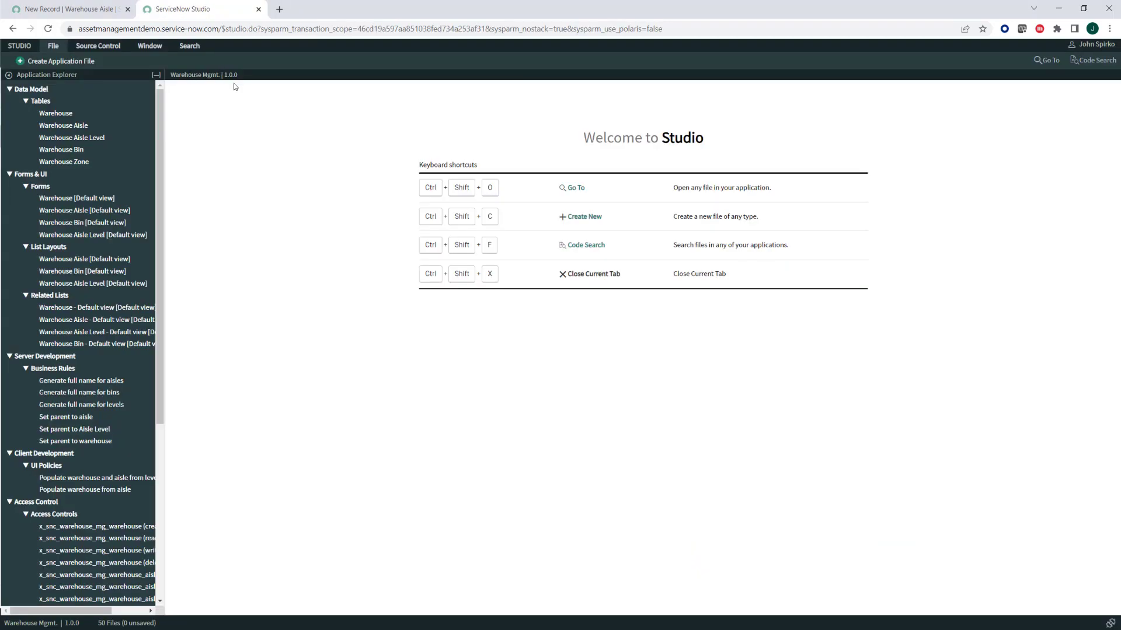
mouse_move(98, 121)
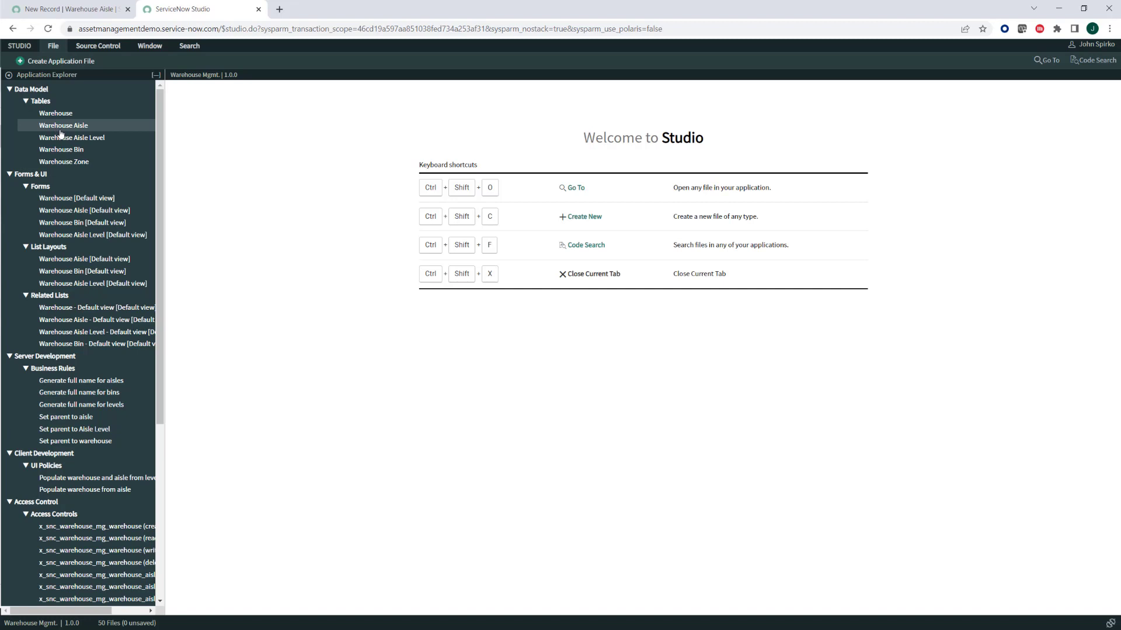
mouse_move(71, 137)
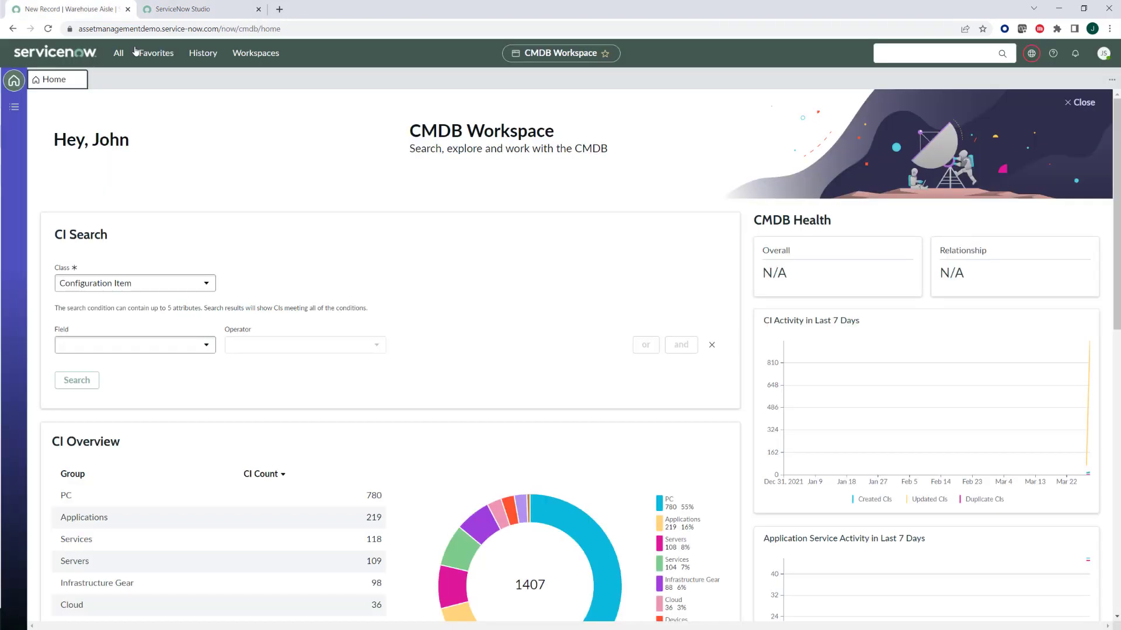
left_click(153, 52)
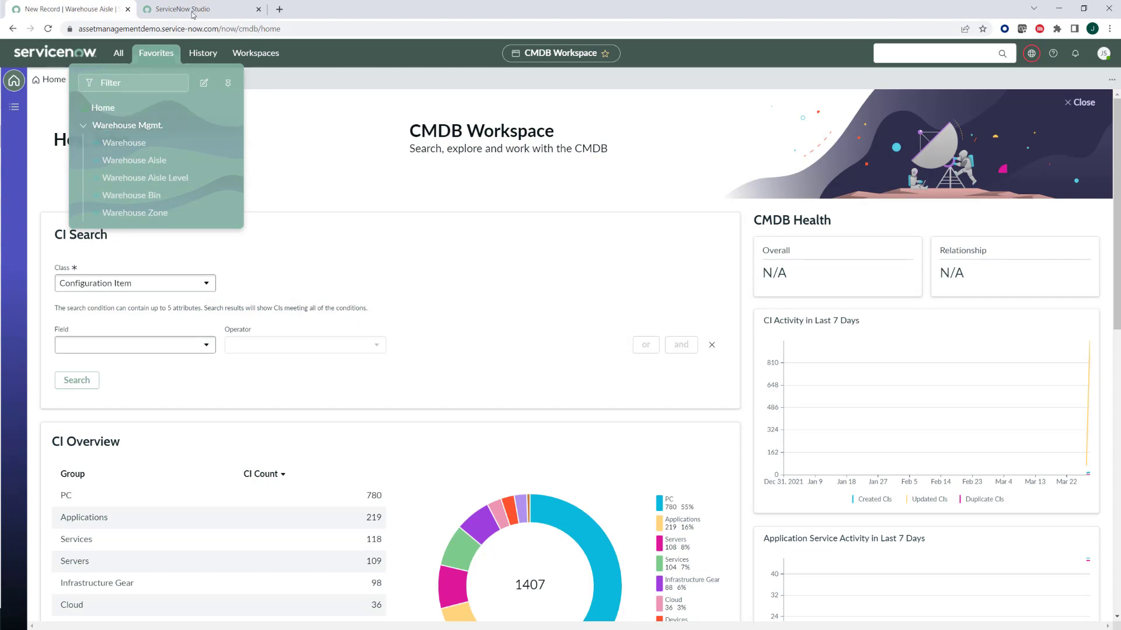
mouse_move(193, 9)
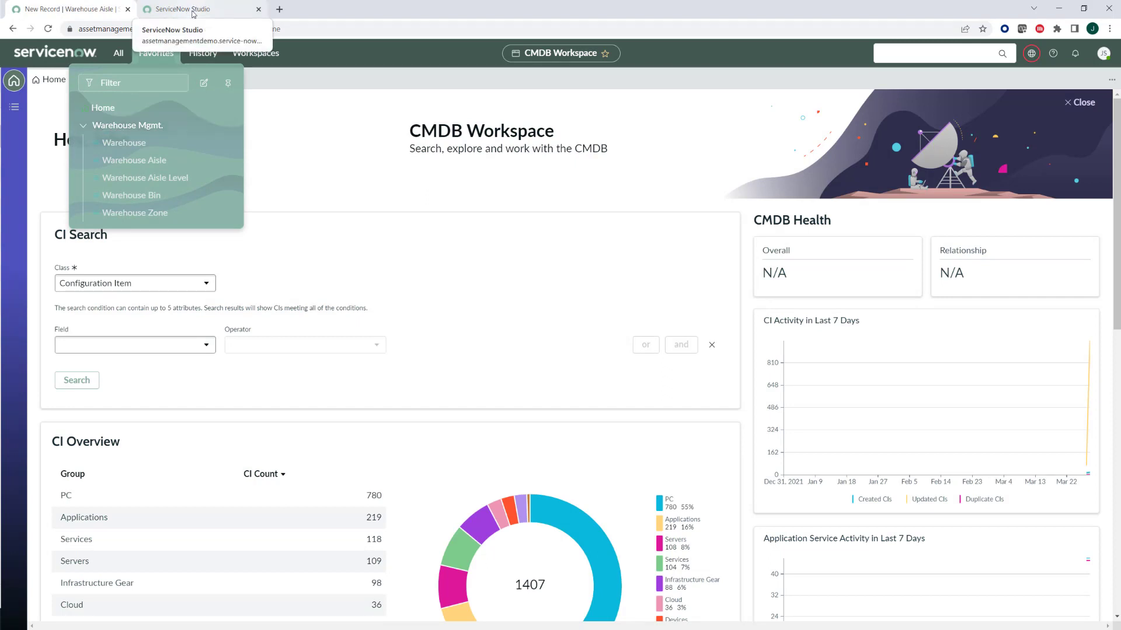
left_click(124, 142)
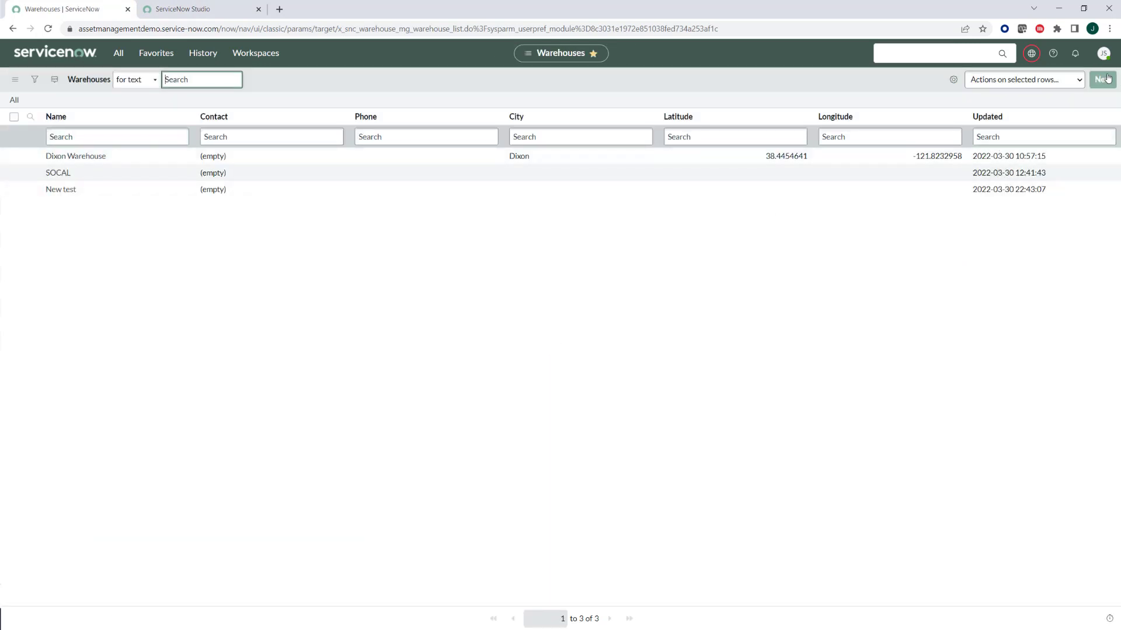
left_click(1102, 80)
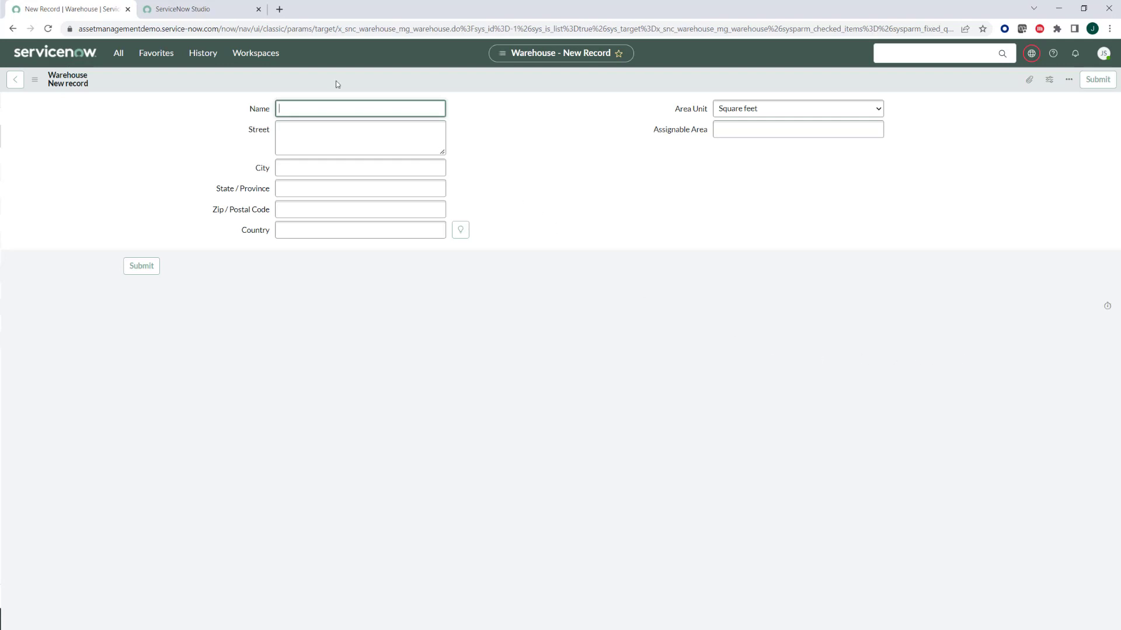
mouse_move(869, 233)
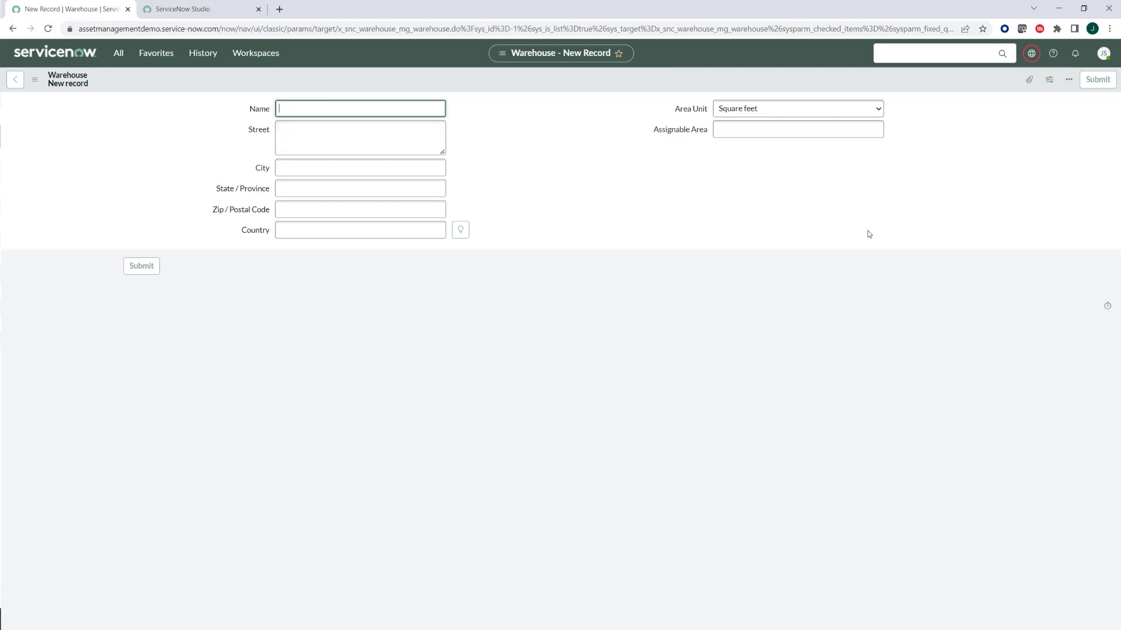
Enter Name Norcal and Assignable Area 1,000,000 square feet on the new warehouse.
type("Norcal")
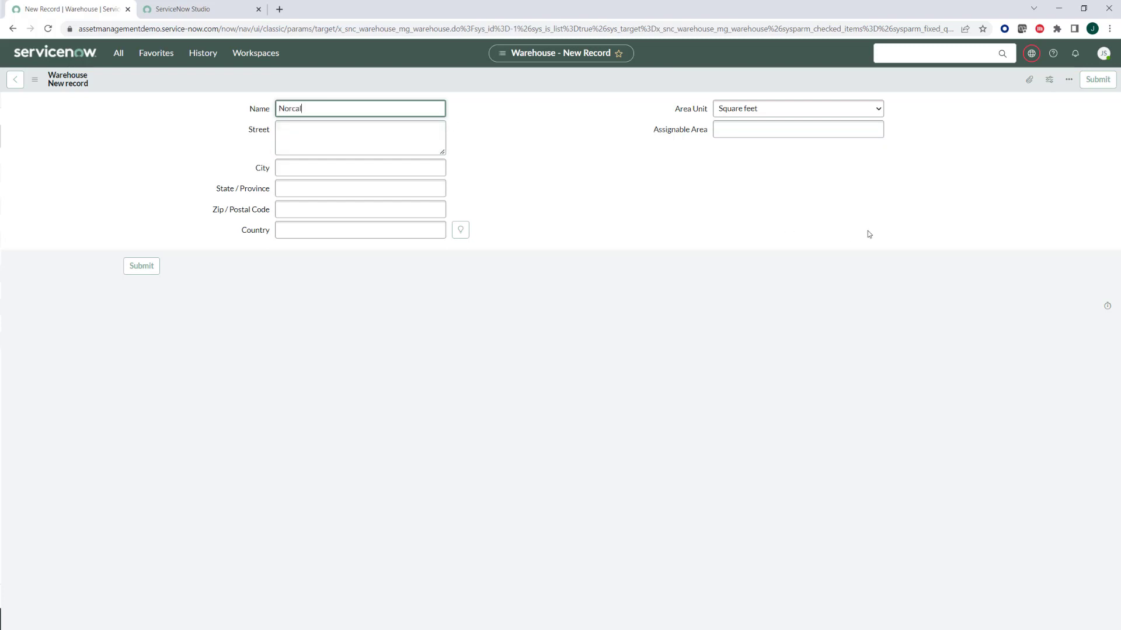
left_click(796, 130)
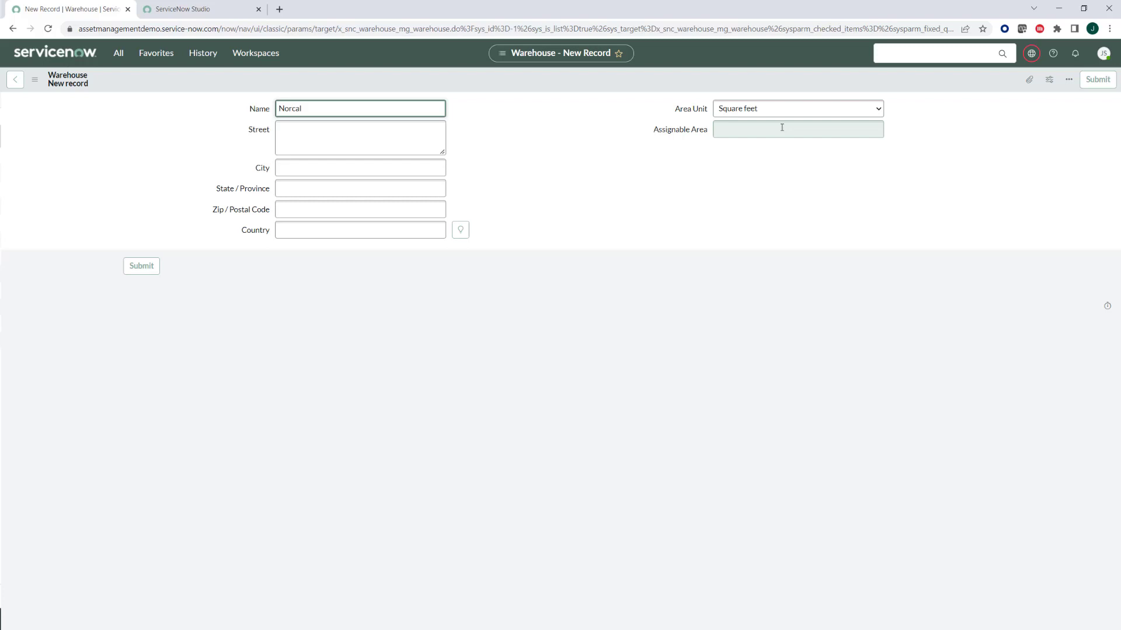
left_click(796, 128)
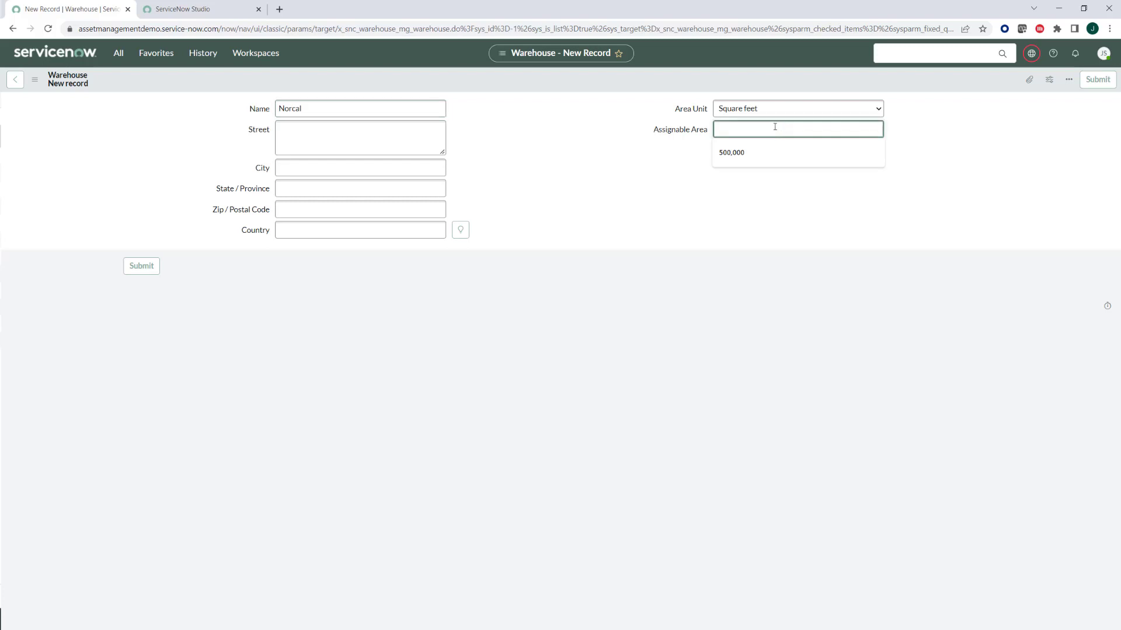
type("10000,000")
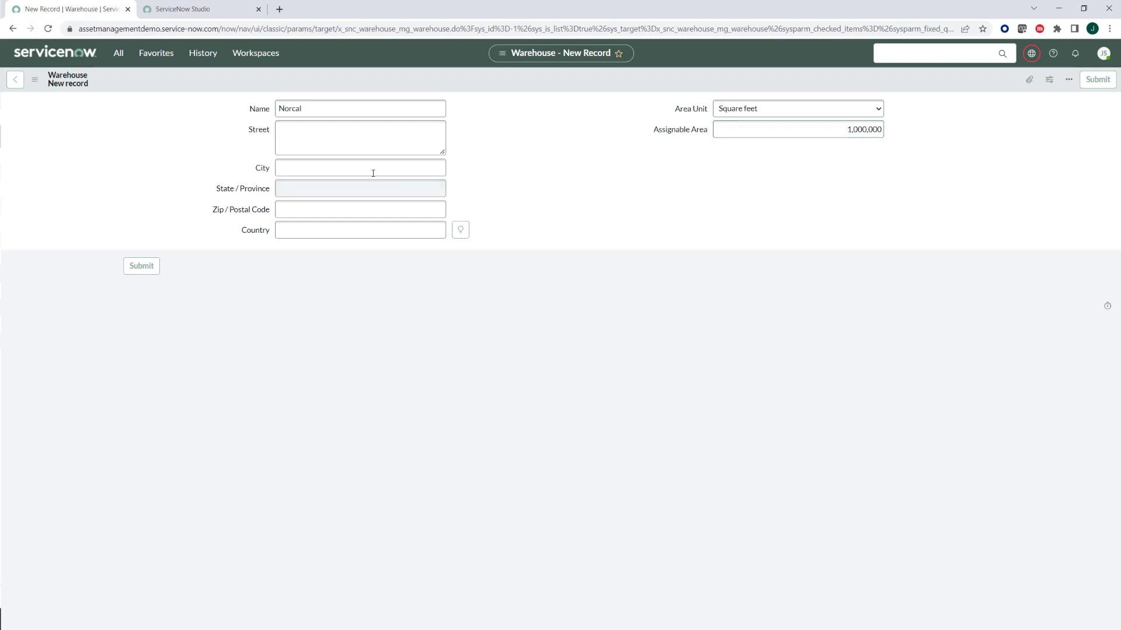
left_click(360, 229)
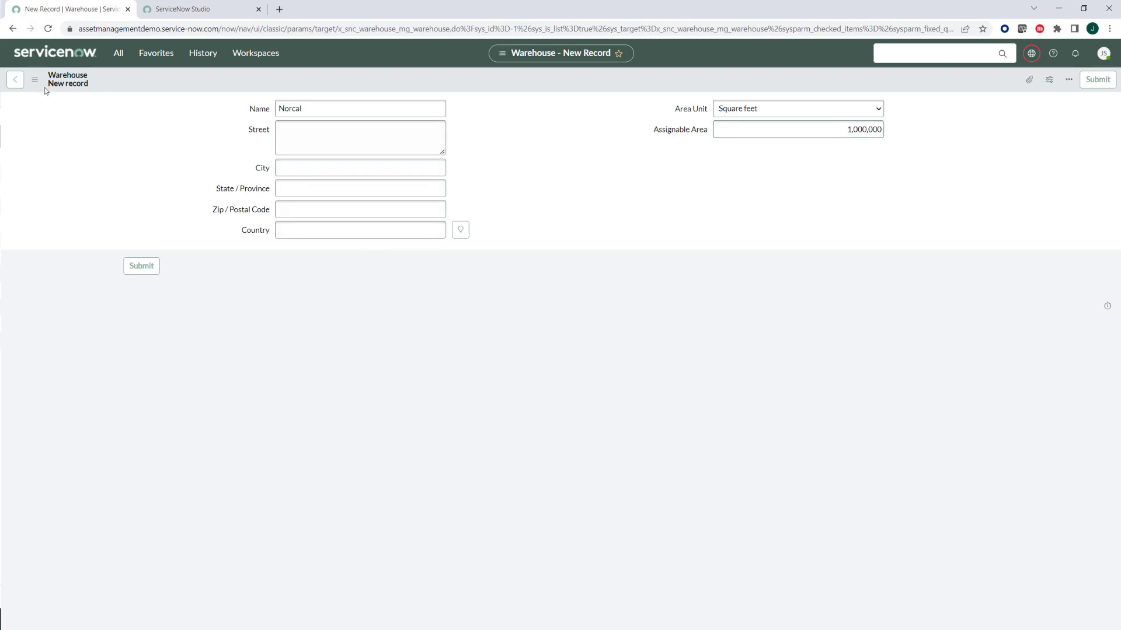
left_click(34, 79)
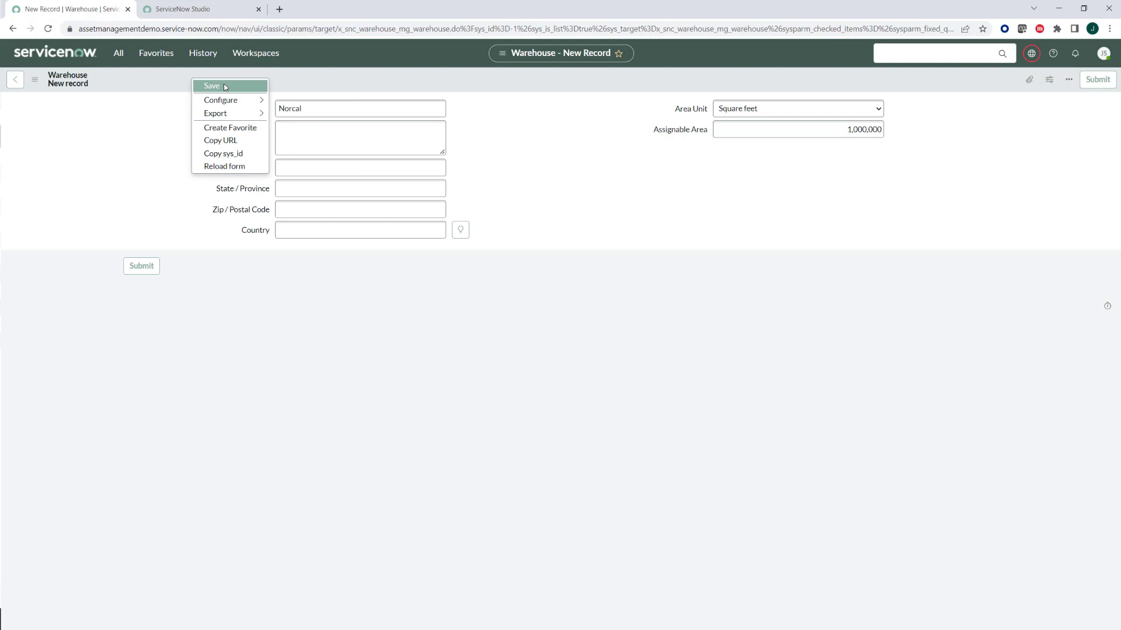
Save the Norcal record and submit a new Warehouse Aisle numbered 1.
left_click(212, 86)
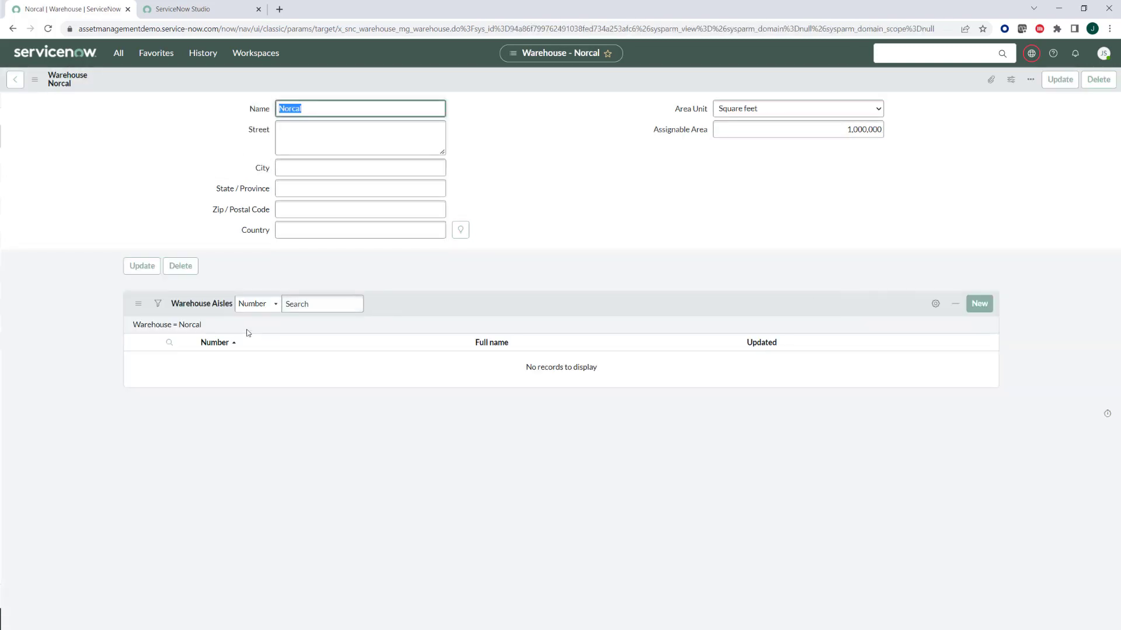
mouse_move(138, 338)
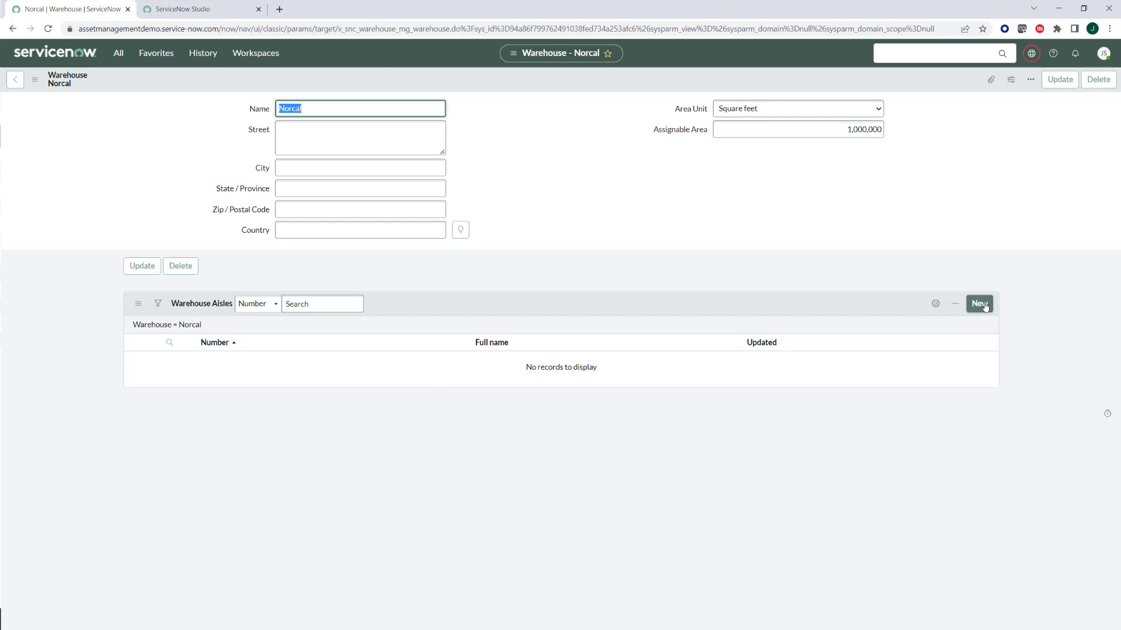
left_click(978, 303)
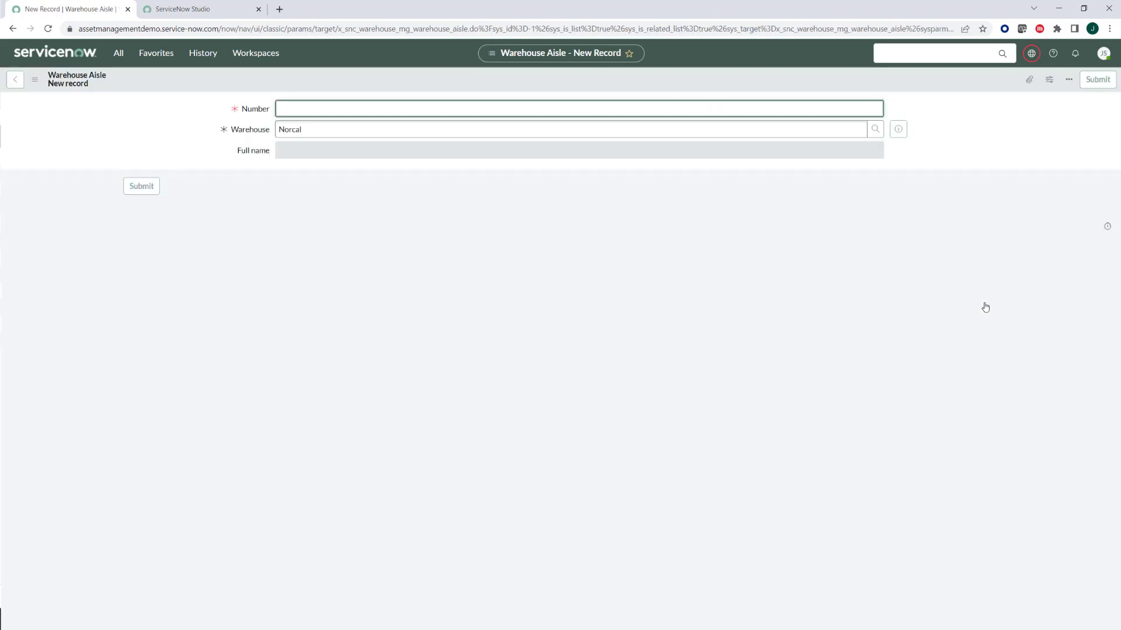
type("1")
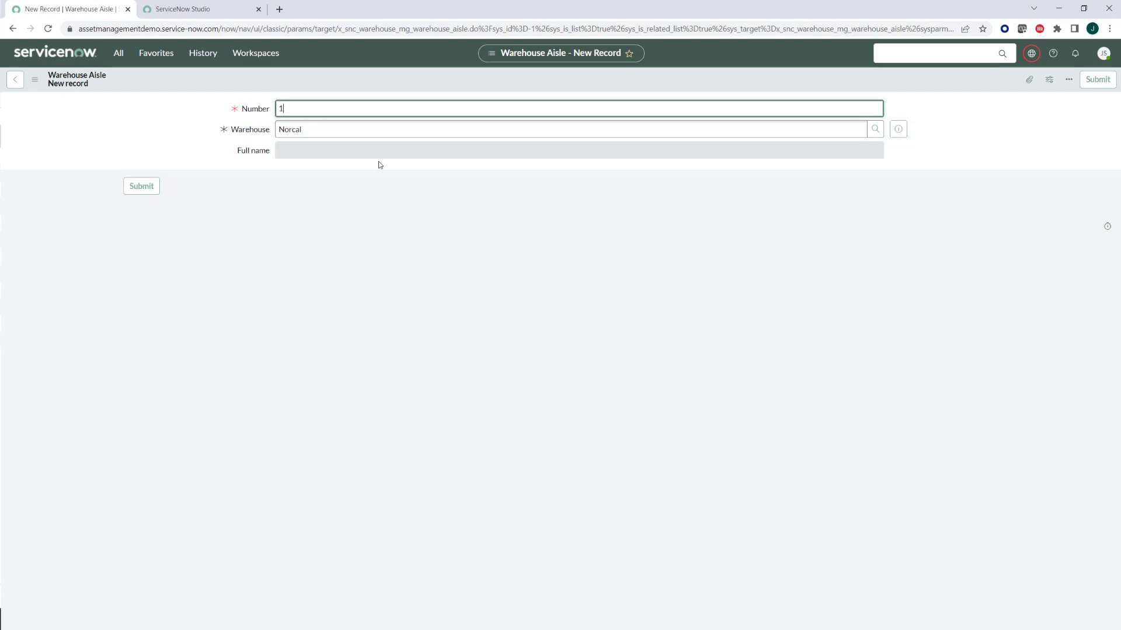
left_click(501, 130)
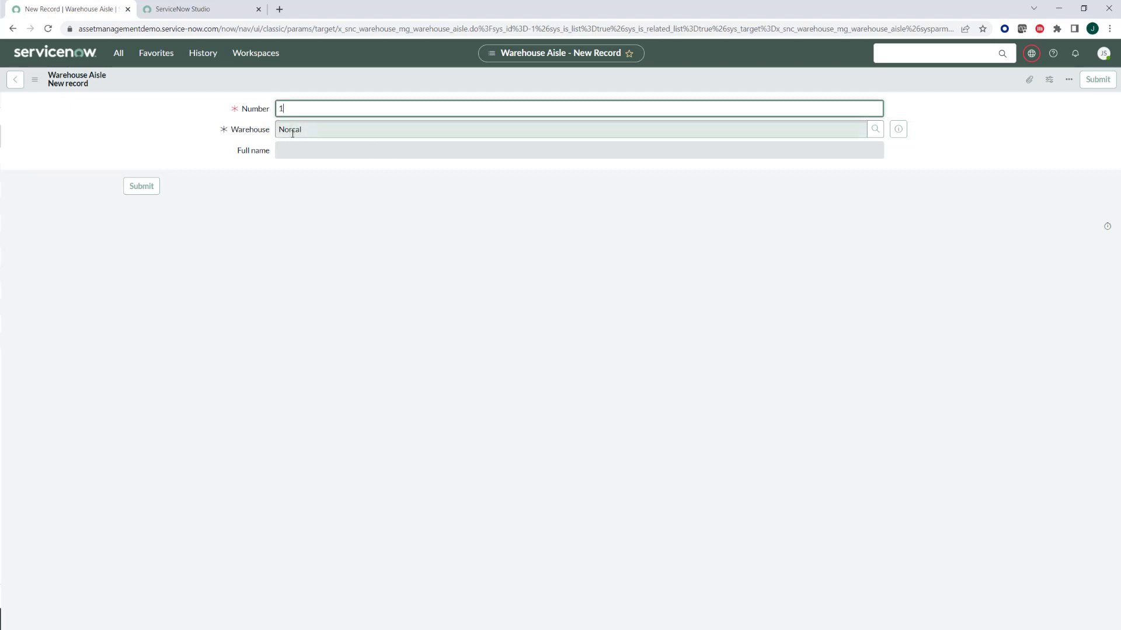
left_click(140, 186)
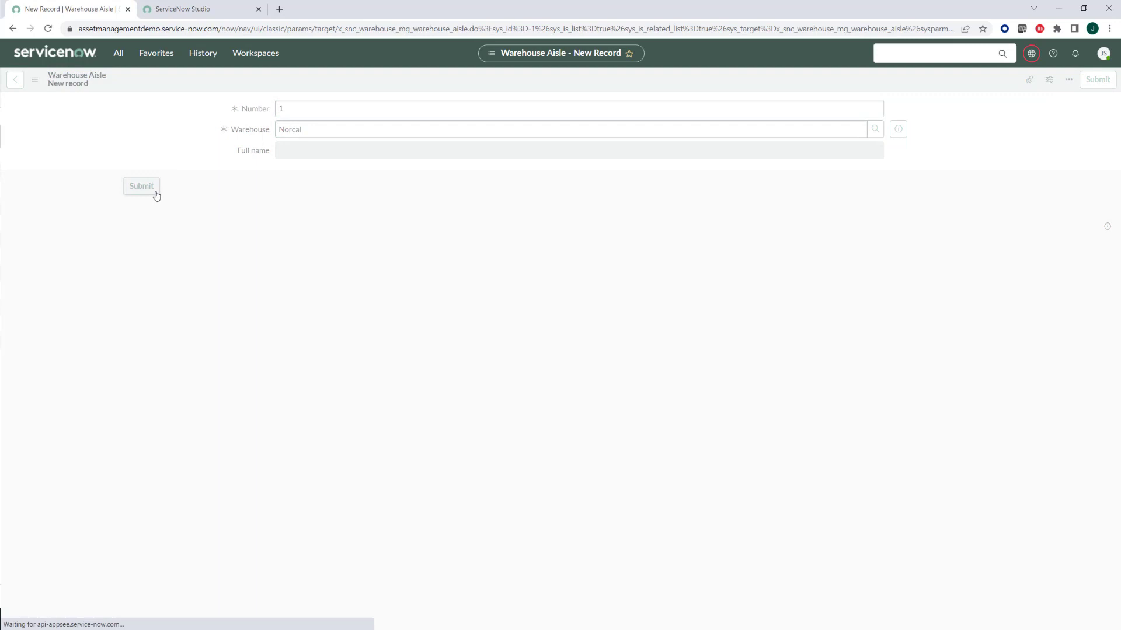
left_click(141, 186)
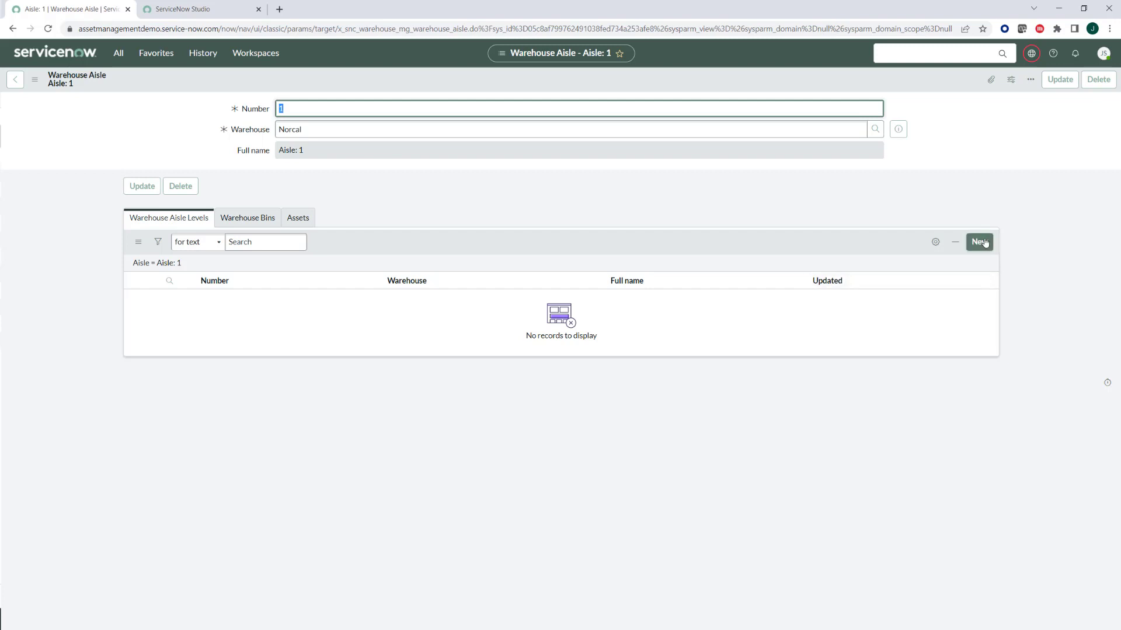
Submit Level 1 in the Warehouse Aisle Levels list and start Level 2.
left_click(978, 242)
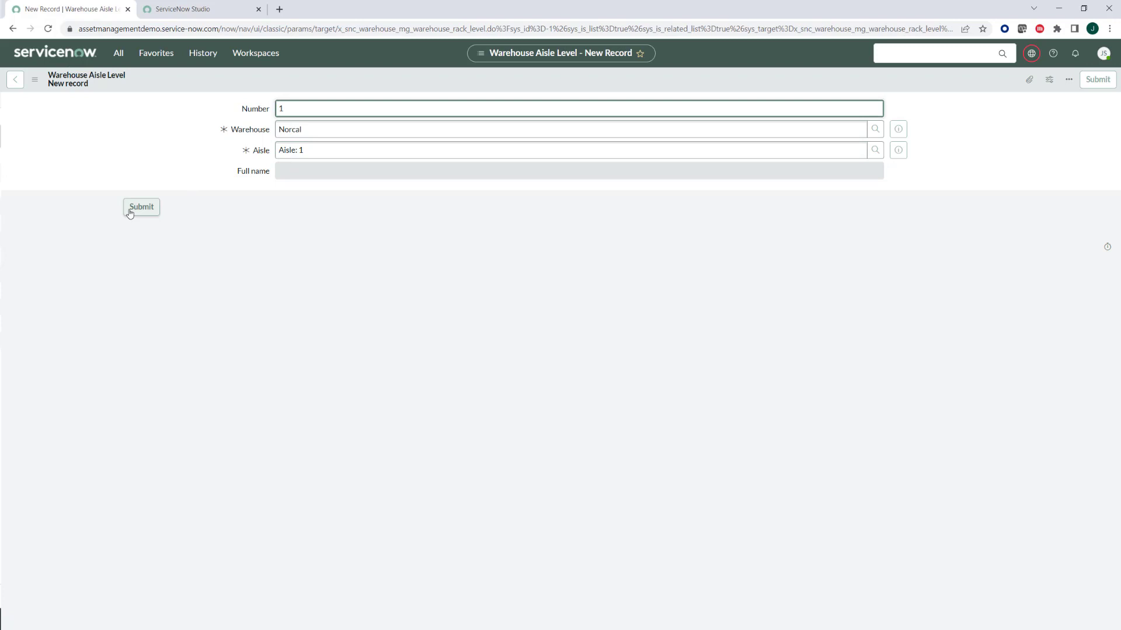
left_click(141, 206)
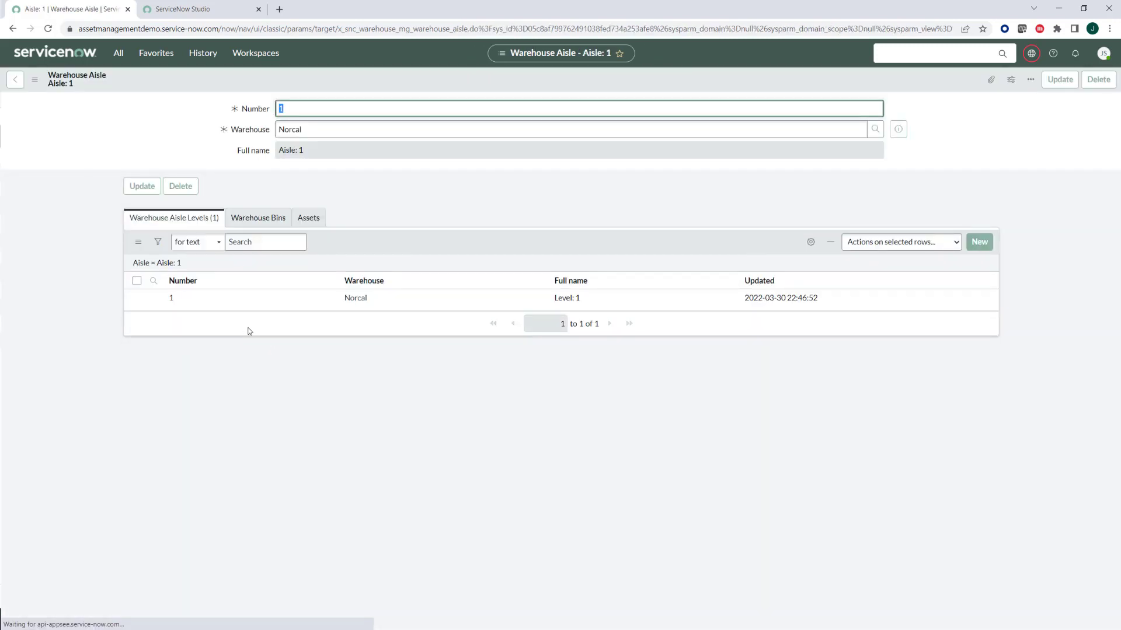
left_click(978, 242)
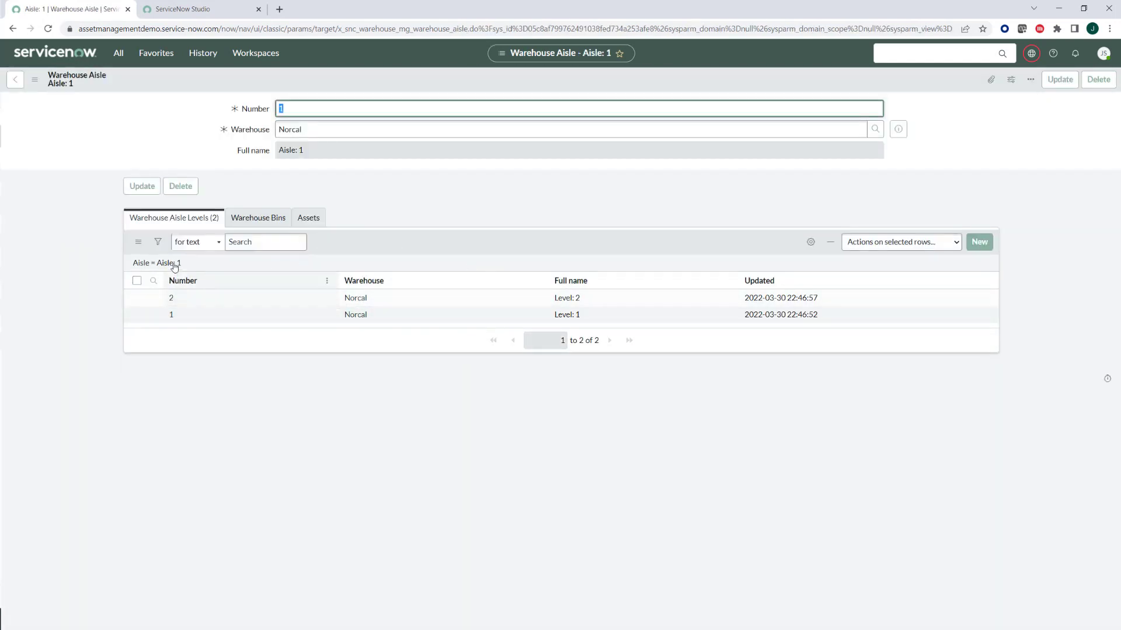
mouse_move(171, 315)
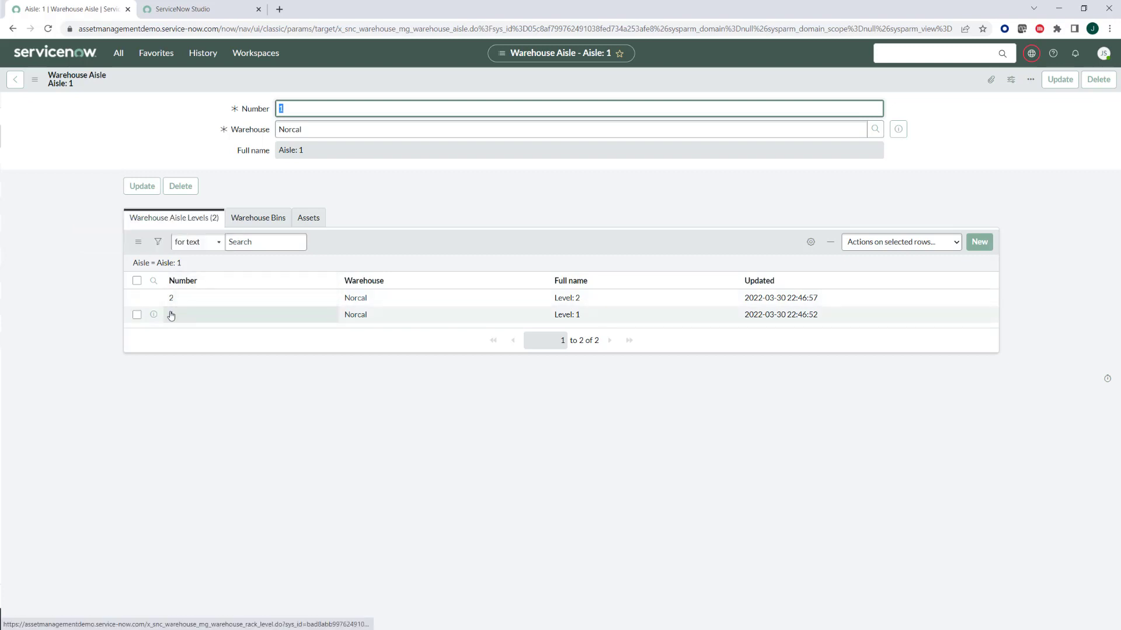
Open Level 1 of Aisle 1 and submit a new warehouse bin.
left_click(171, 314)
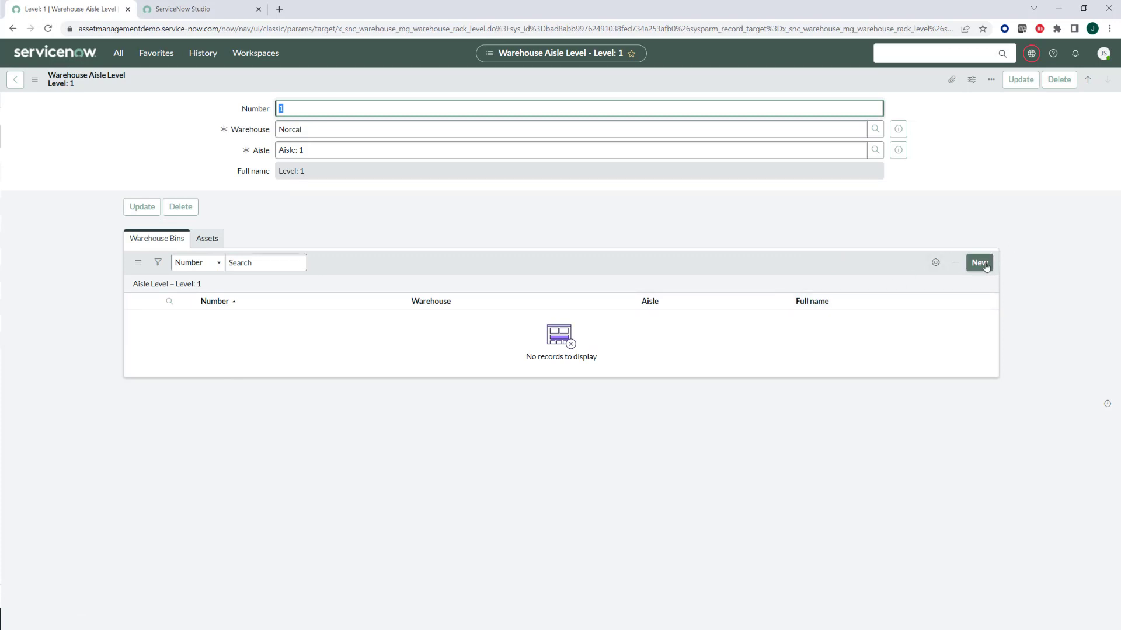
left_click(978, 262)
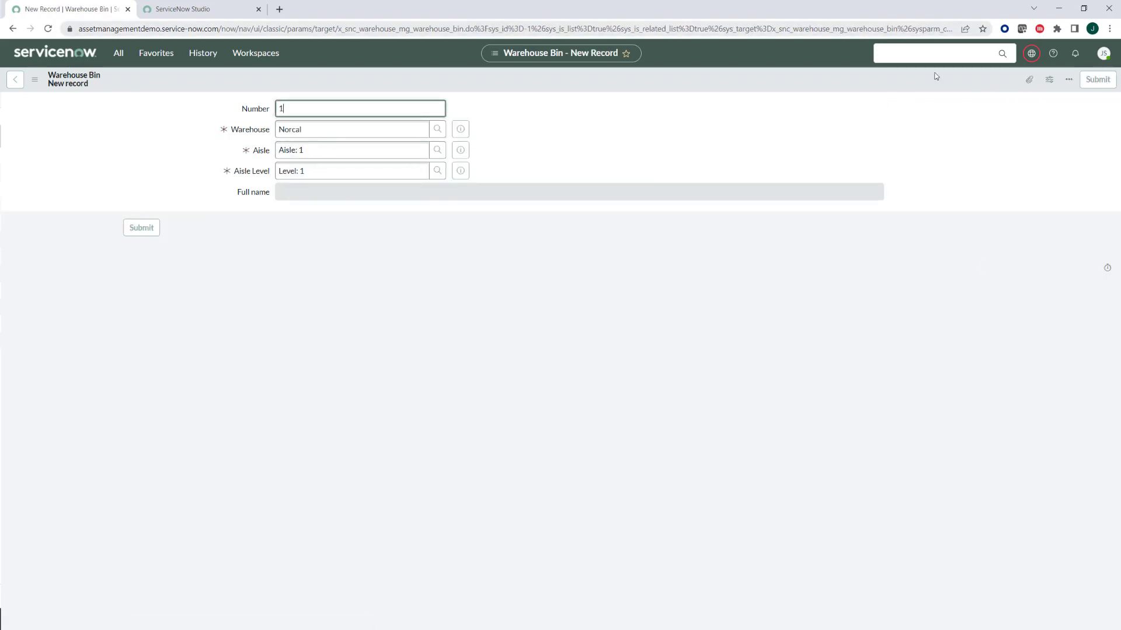
left_click(140, 227)
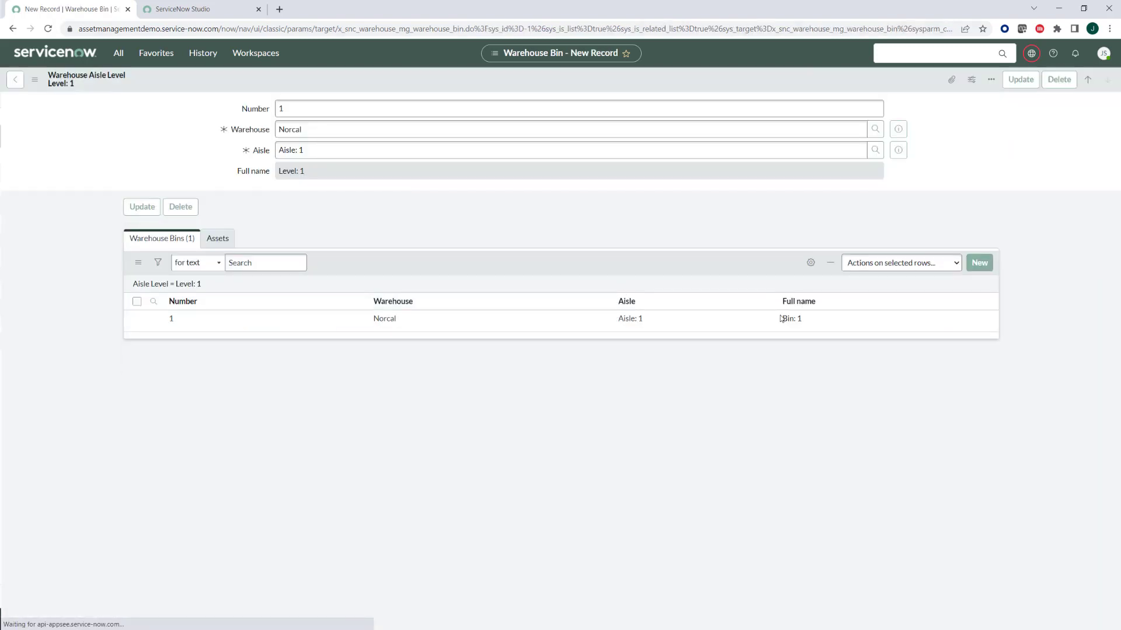
Create another warehouse bin on Level 1 with Number 3.
left_click(978, 262)
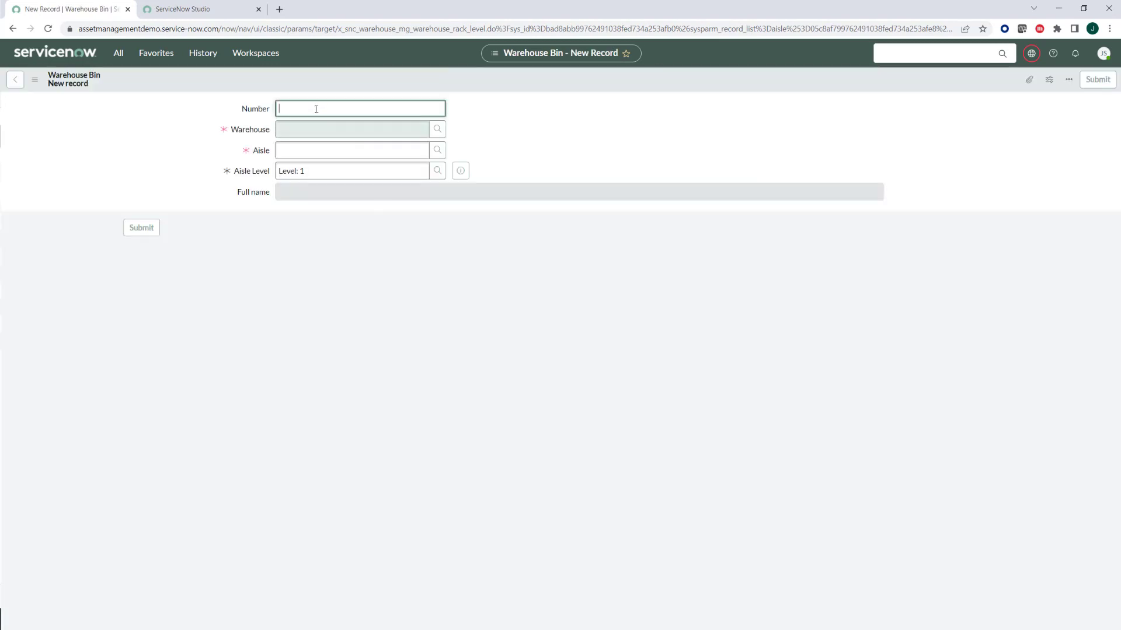
left_click(1097, 80)
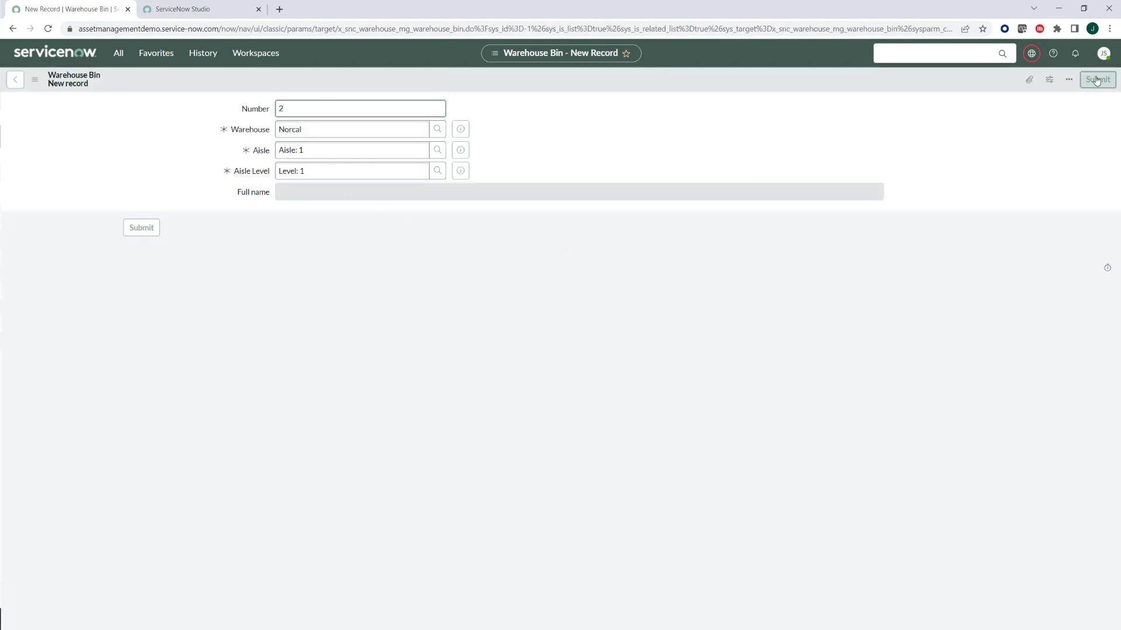
left_click(1097, 79)
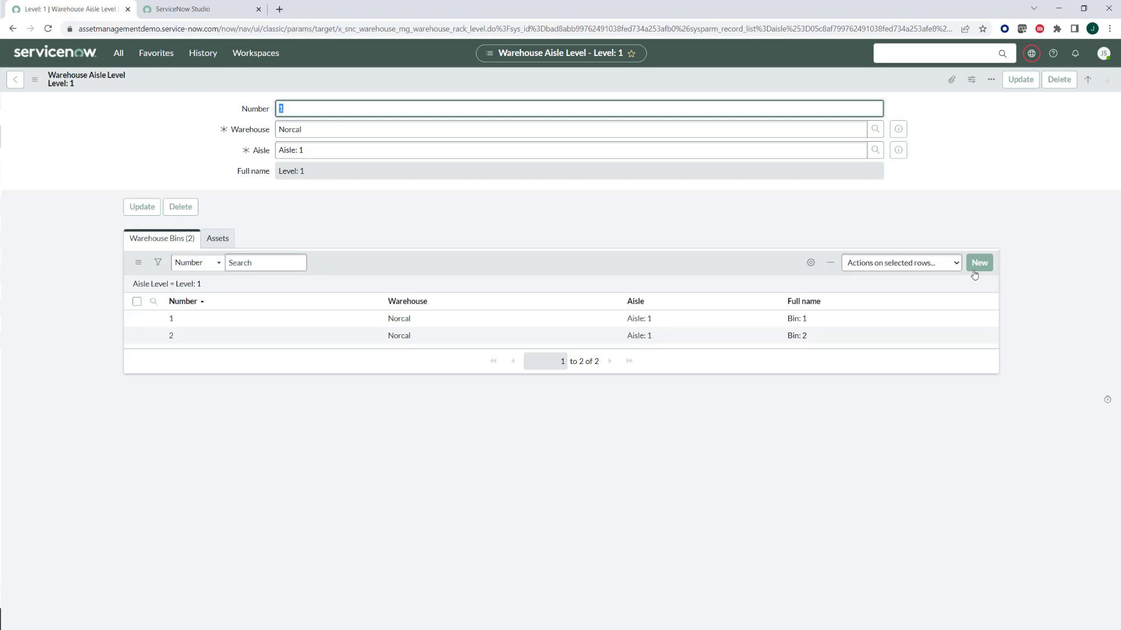
left_click(978, 262)
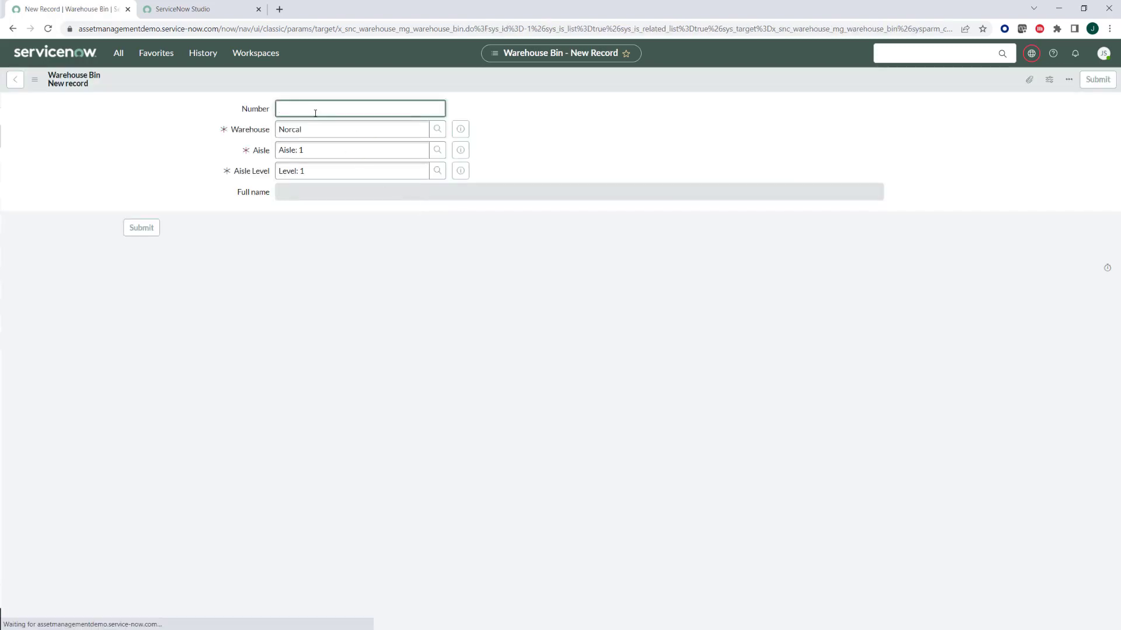
type("3")
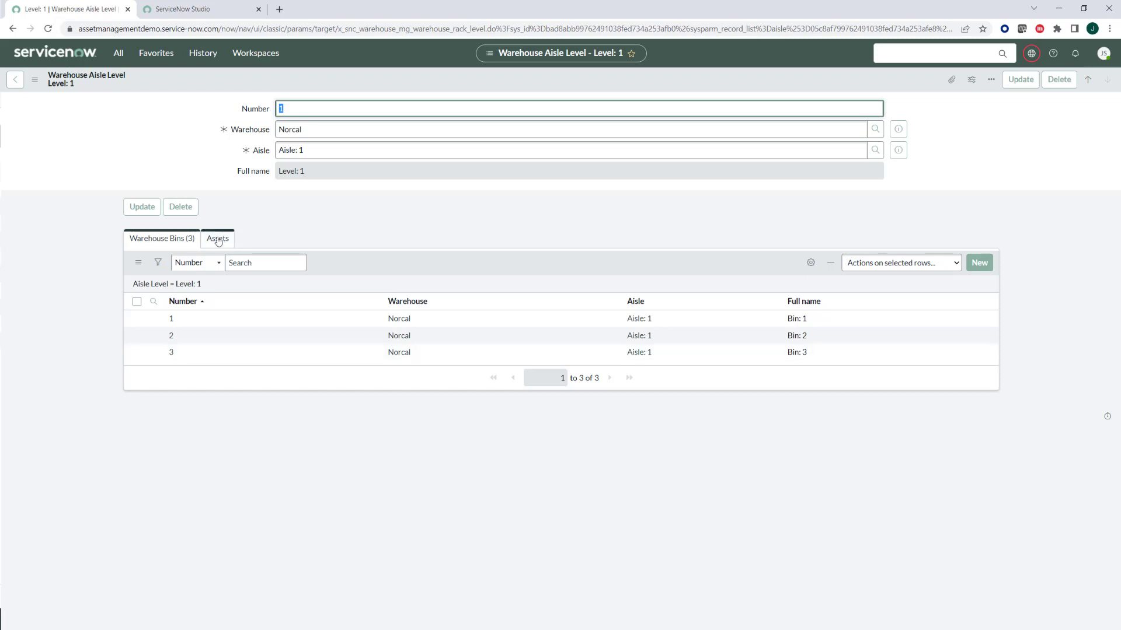
left_click(117, 52)
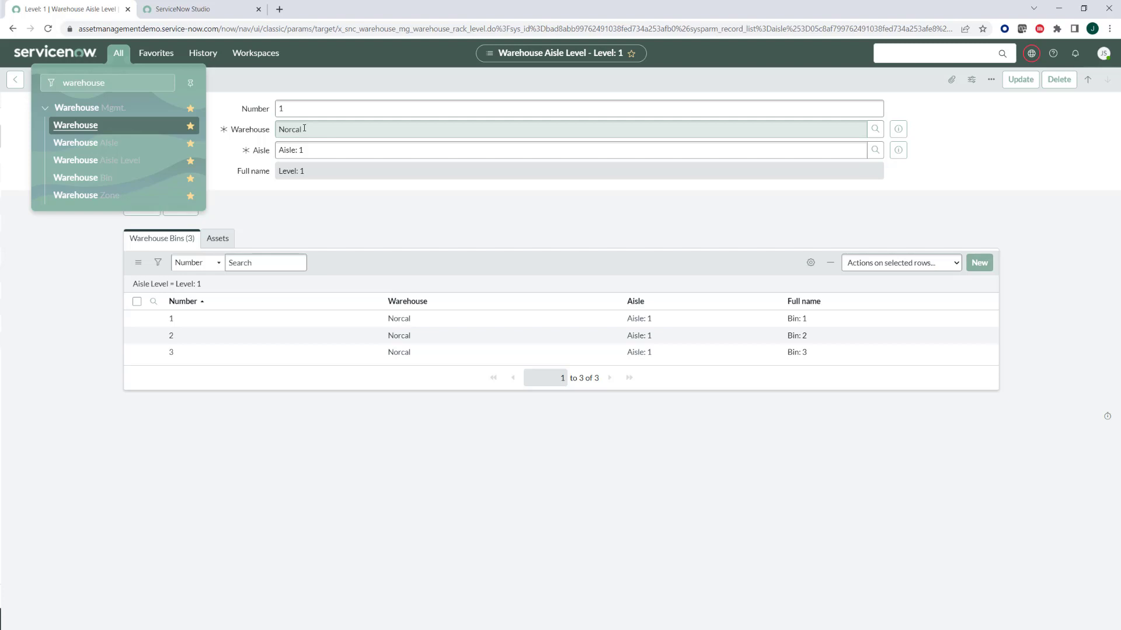
mouse_move(200, 344)
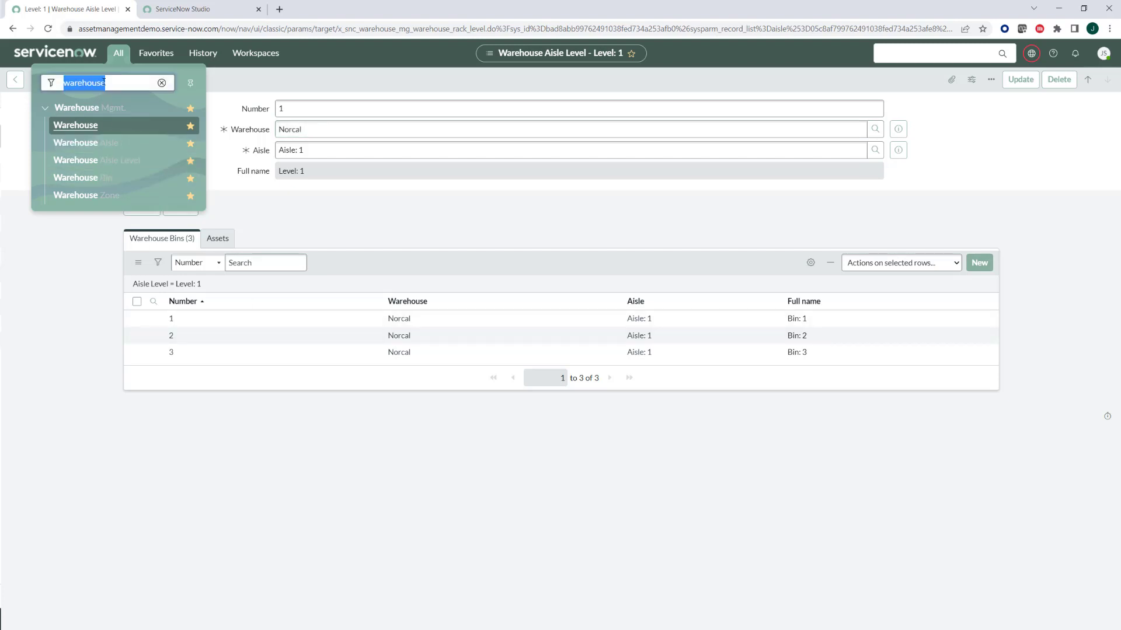
Filter the All menu for 'inventory' to reach Assets (In stock).
type("inv")
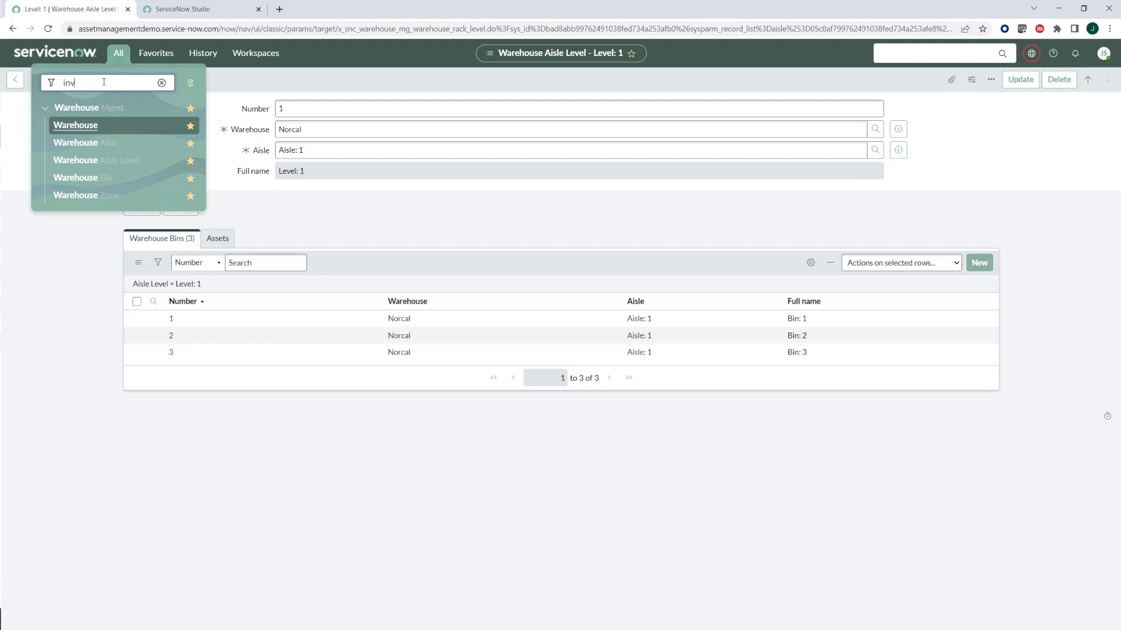
type("en")
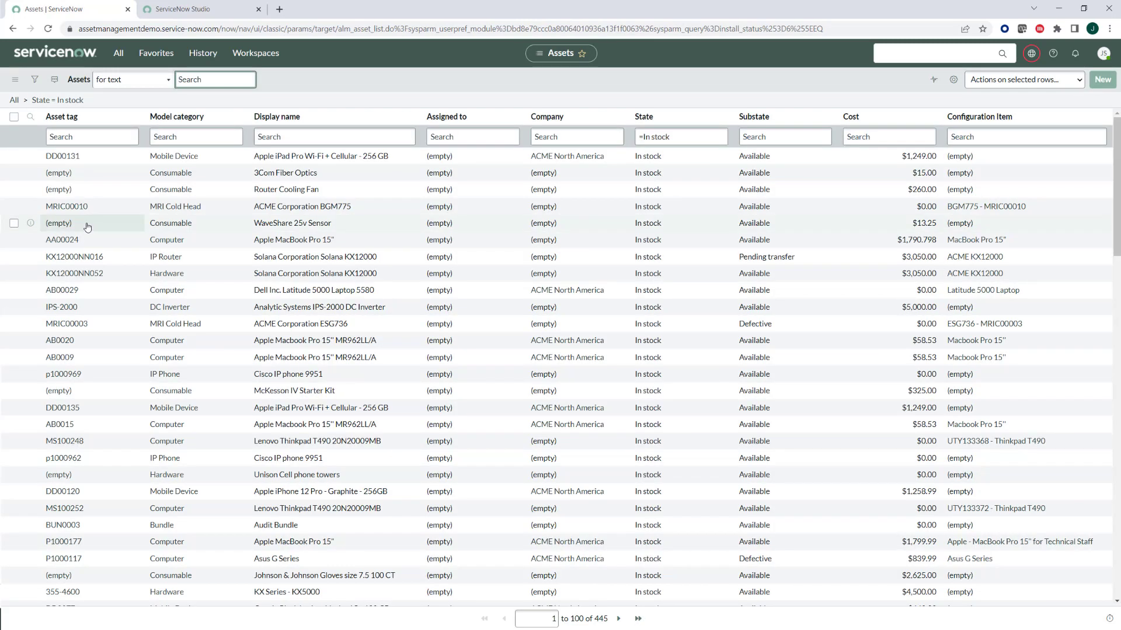
mouse_move(118, 219)
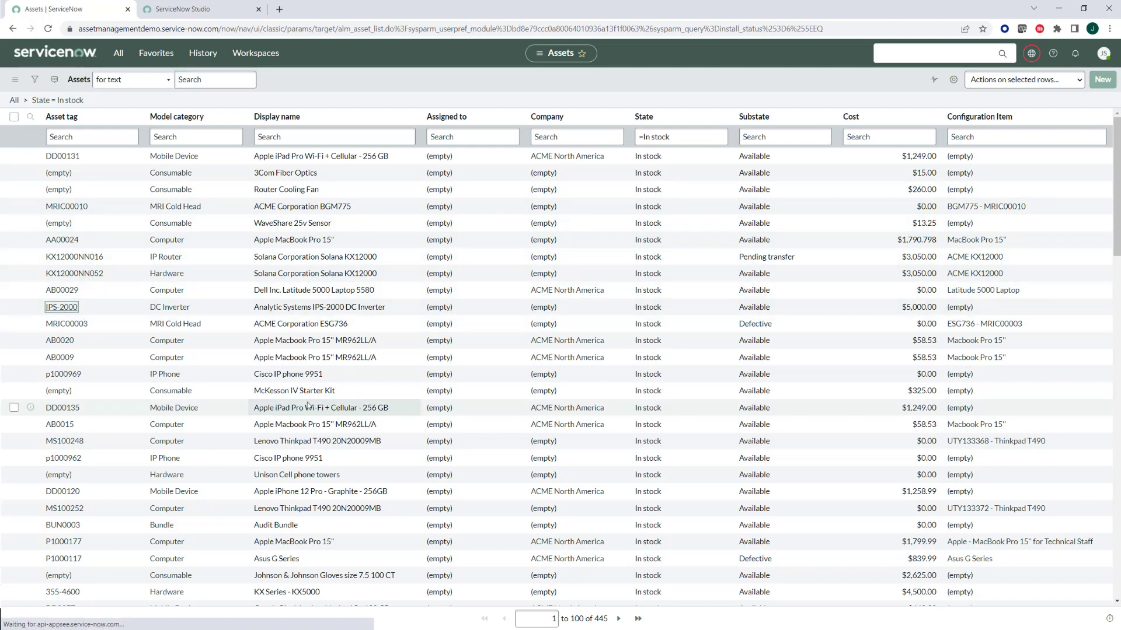
Open the IPS-2000 Analytic Systems DC Inverter asset tag from the Assets list.
left_click(61, 306)
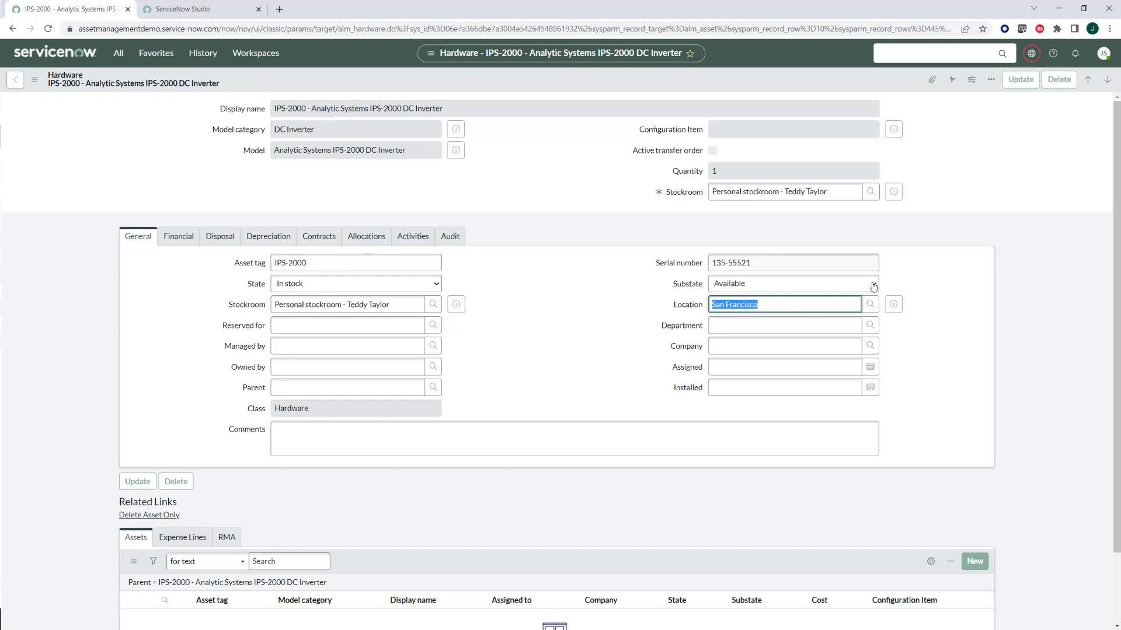
mouse_move(869, 303)
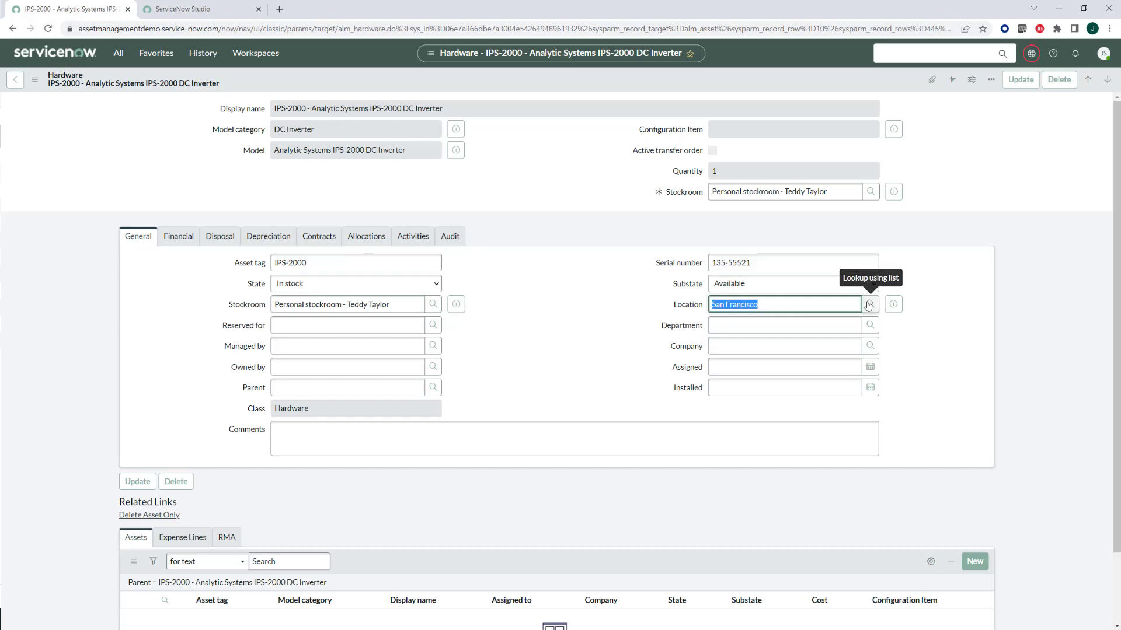
Pick Bin: 3 under Norcal > Aisle: 1 > Level: 1 in the Locations Hierarchy lookup.
left_click(869, 304)
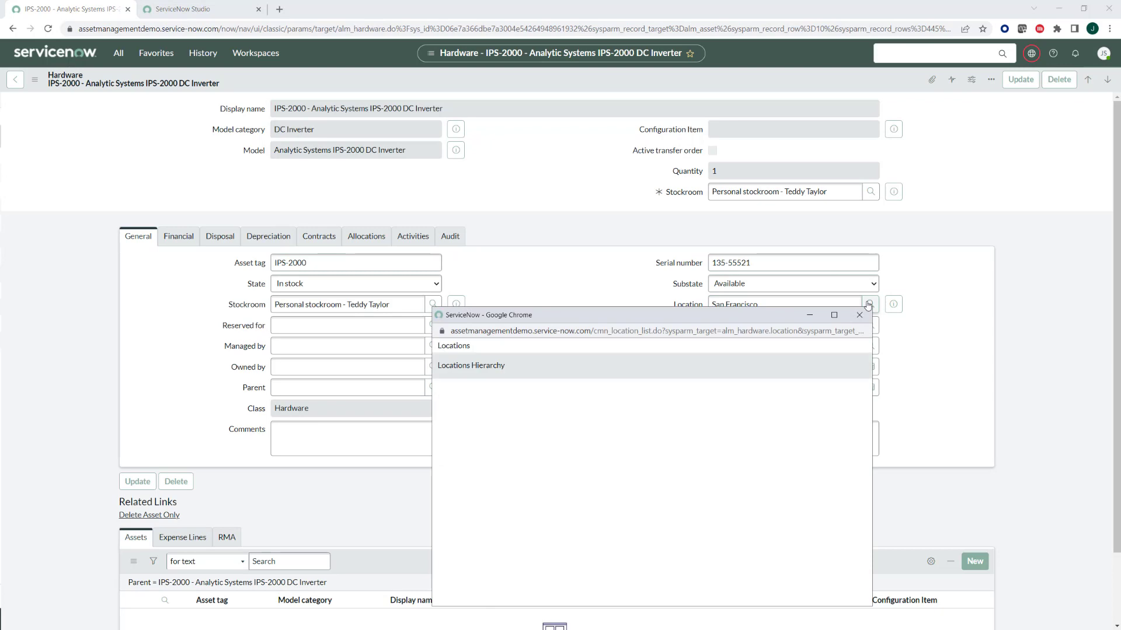
left_click(471, 365)
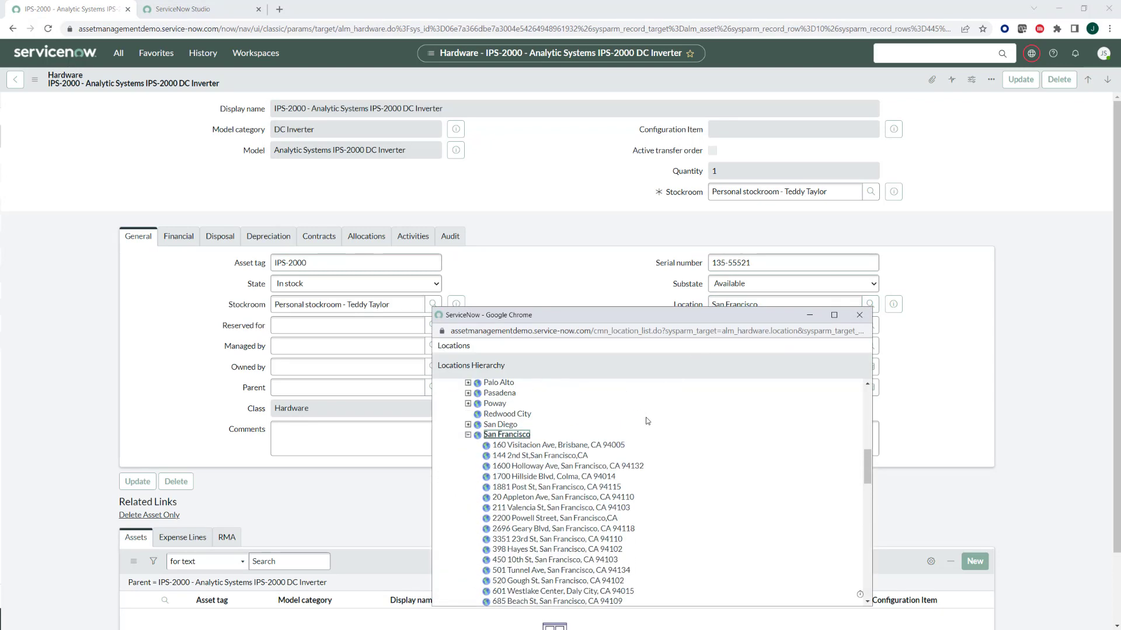
scroll("down", 3)
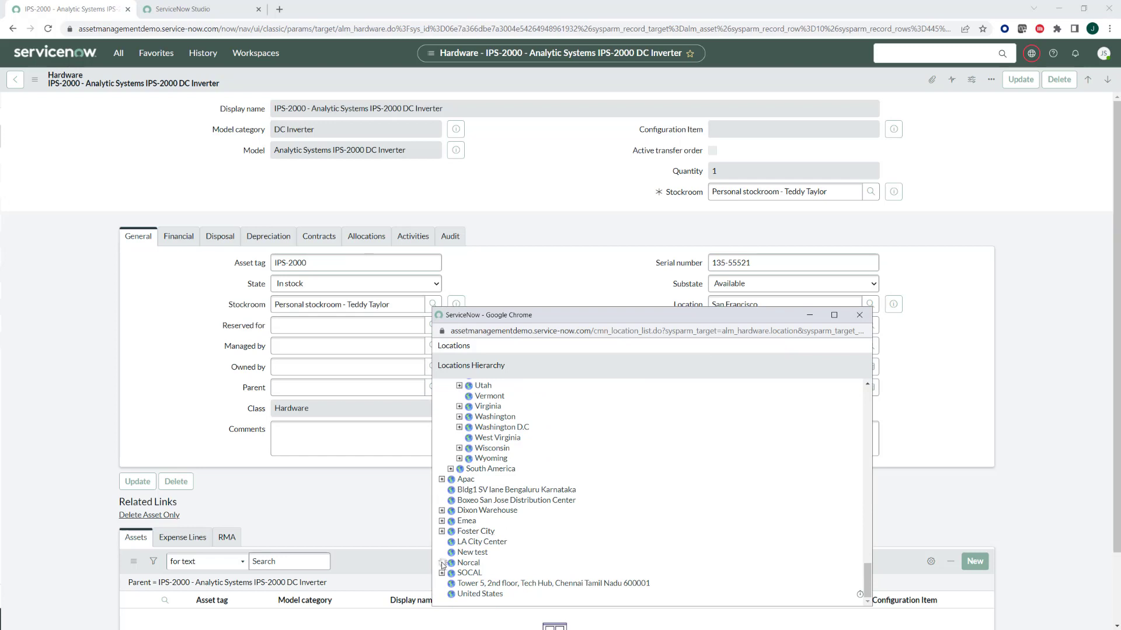
left_click(441, 564)
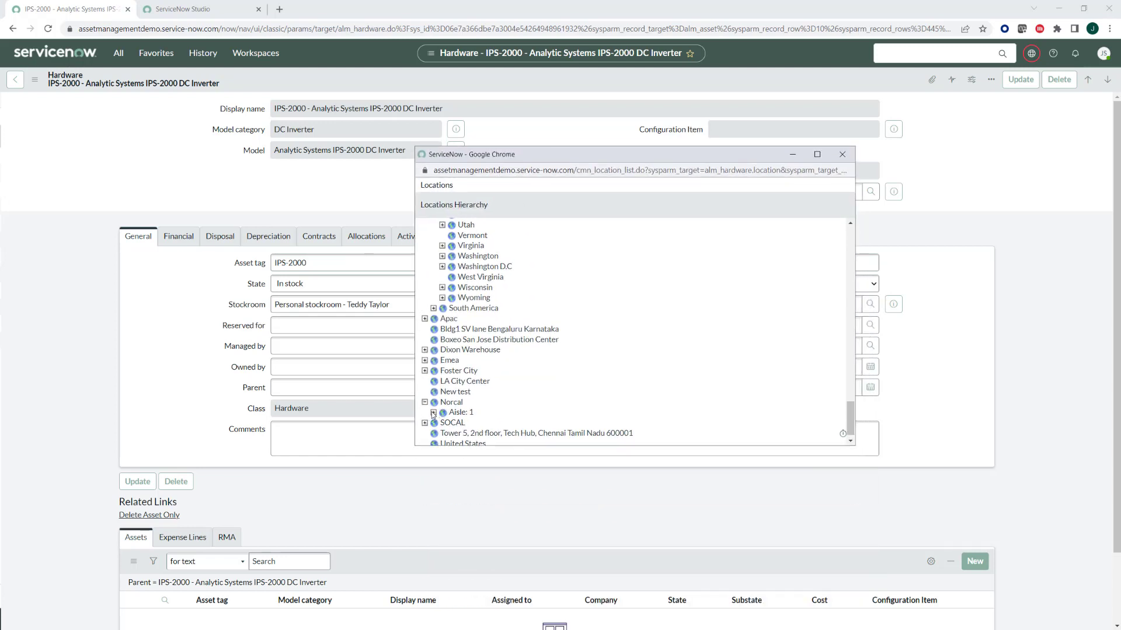
left_click(435, 413)
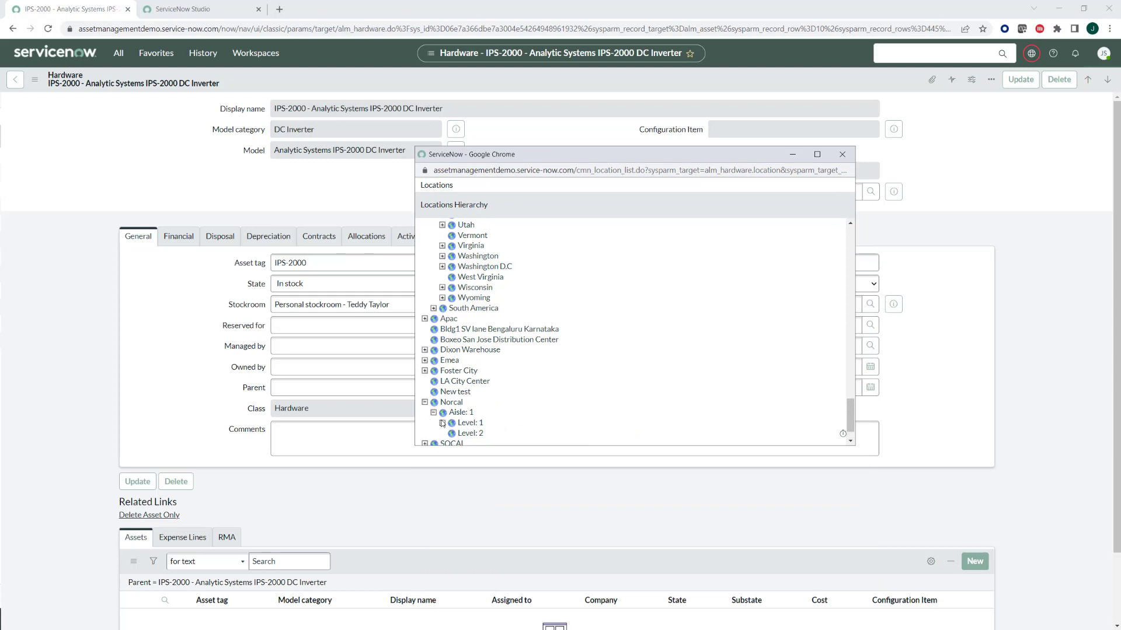
mouse_move(470, 433)
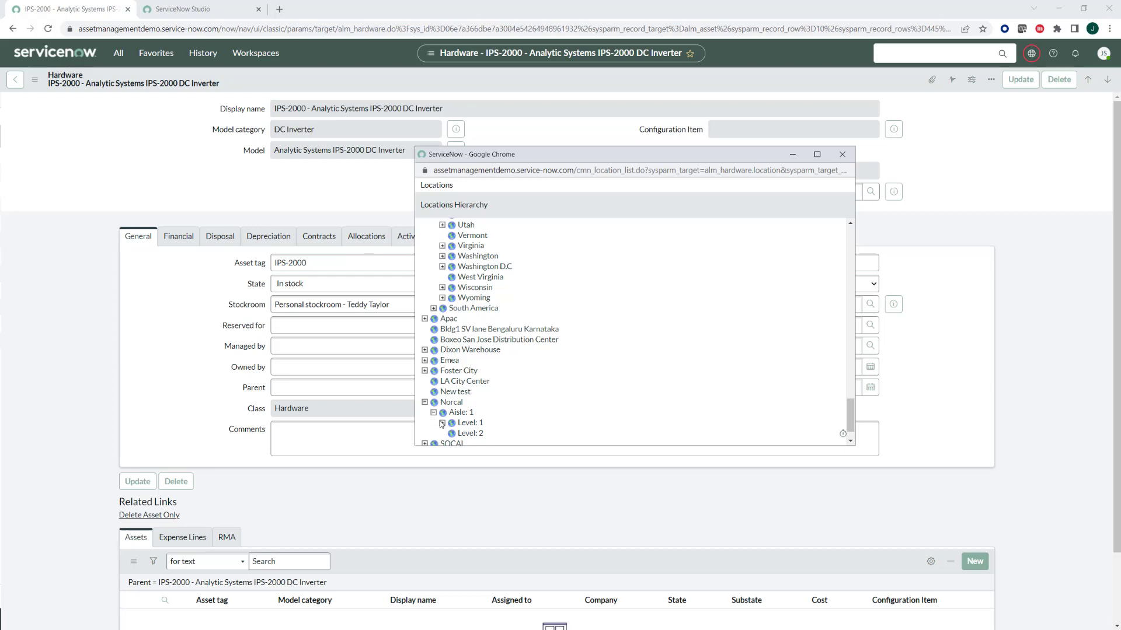
left_click(441, 423)
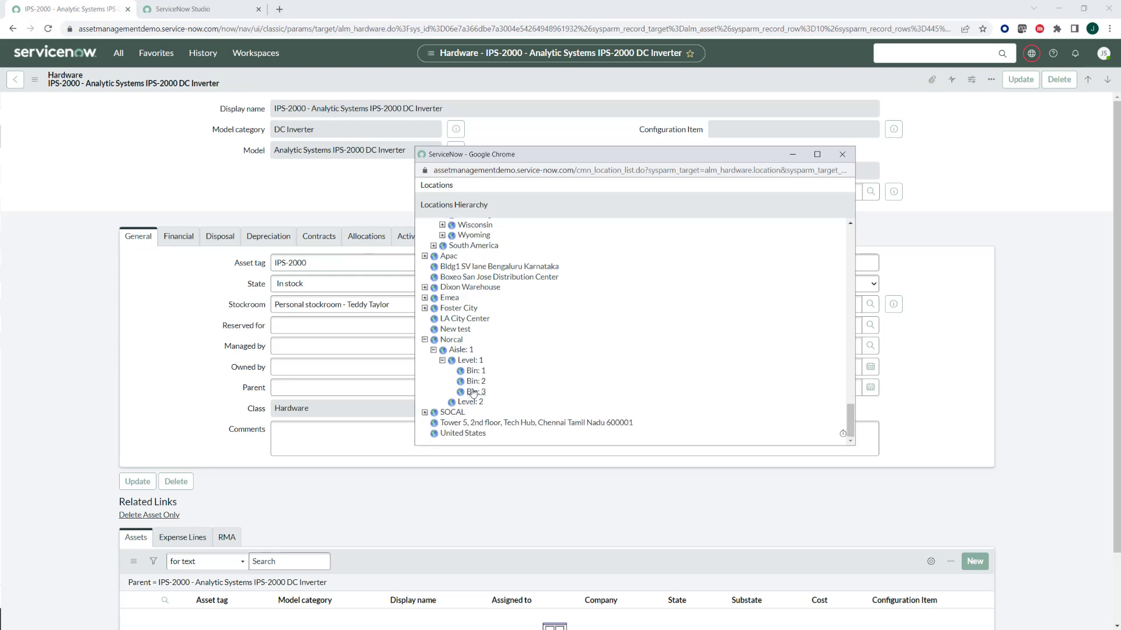
left_click(477, 391)
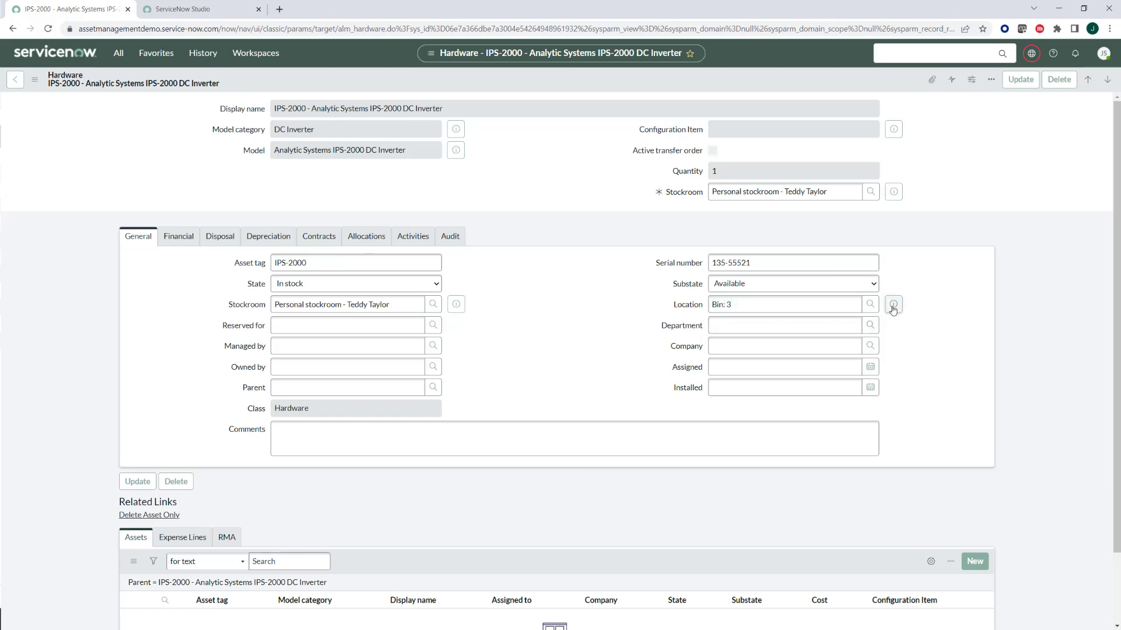
Show the Warehouse Bin preview for the Location field's Bin 3.
left_click(893, 303)
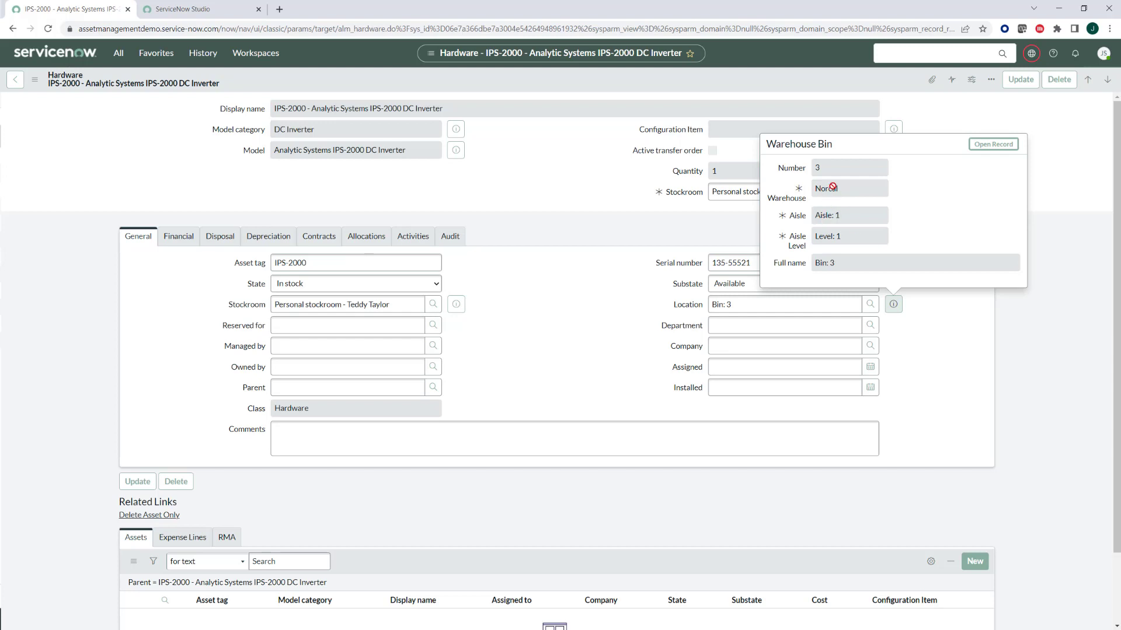
mouse_move(842, 214)
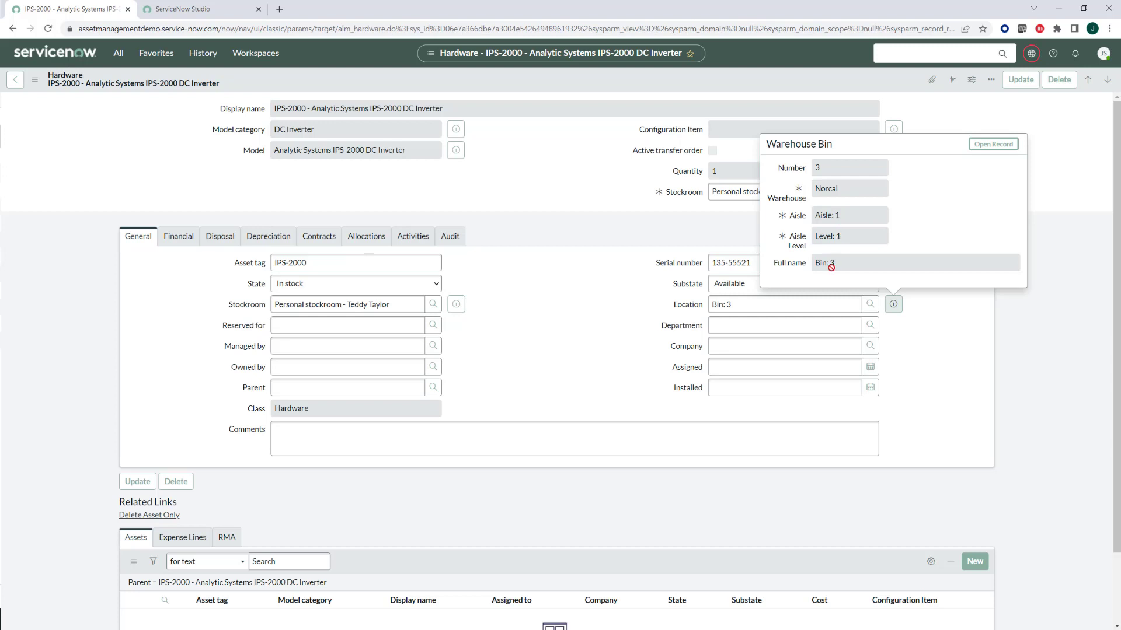
mouse_move(393, 105)
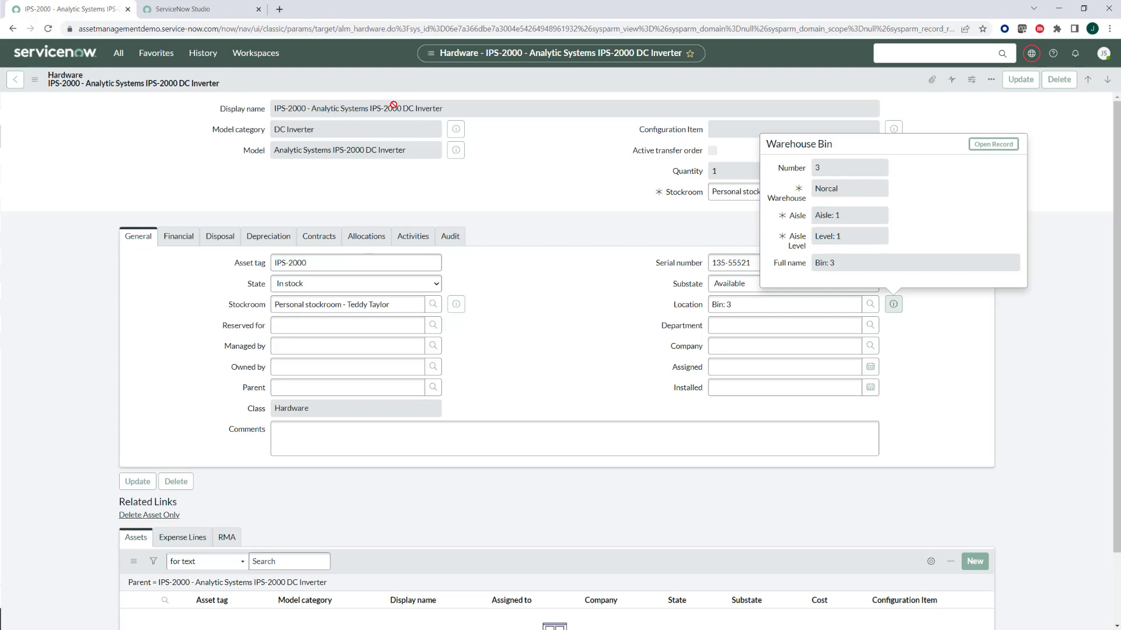
mouse_move(993, 144)
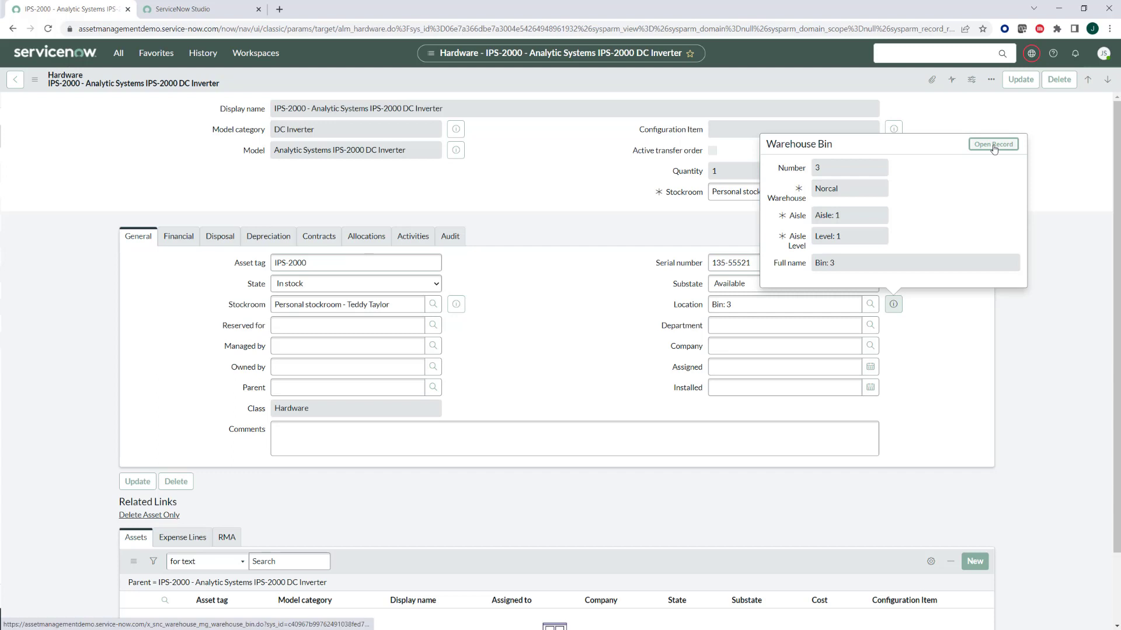
Open the full Bin 3 record from the Warehouse Bin preview popup.
left_click(993, 144)
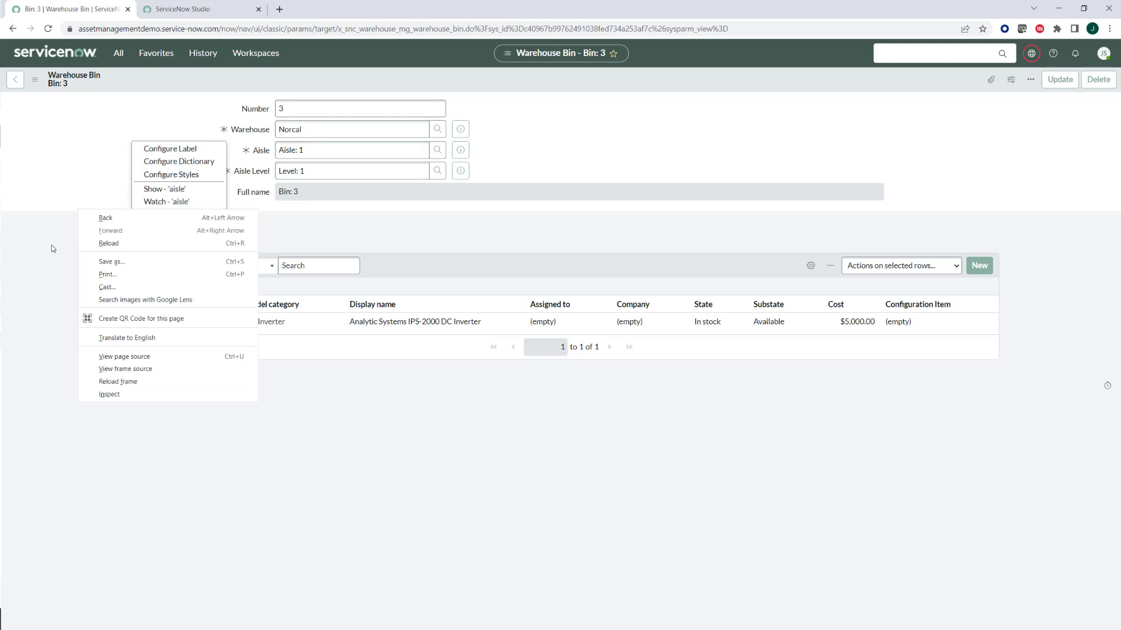
mouse_move(120, 322)
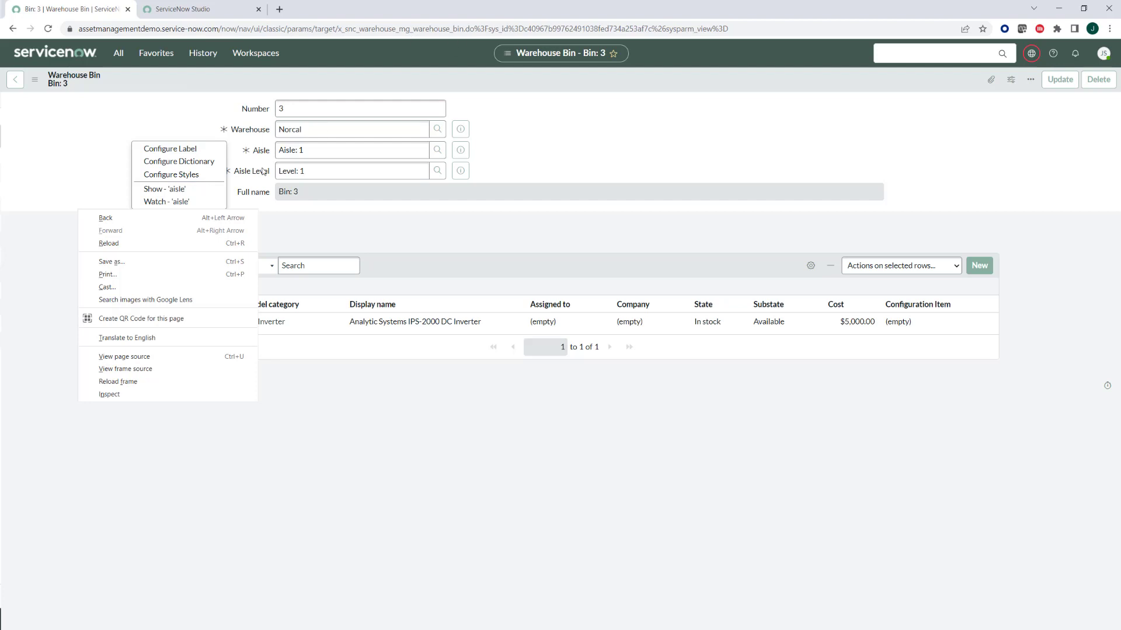
Create a Chrome QR code for the Bin 3 warehouse bin page.
left_click(140, 318)
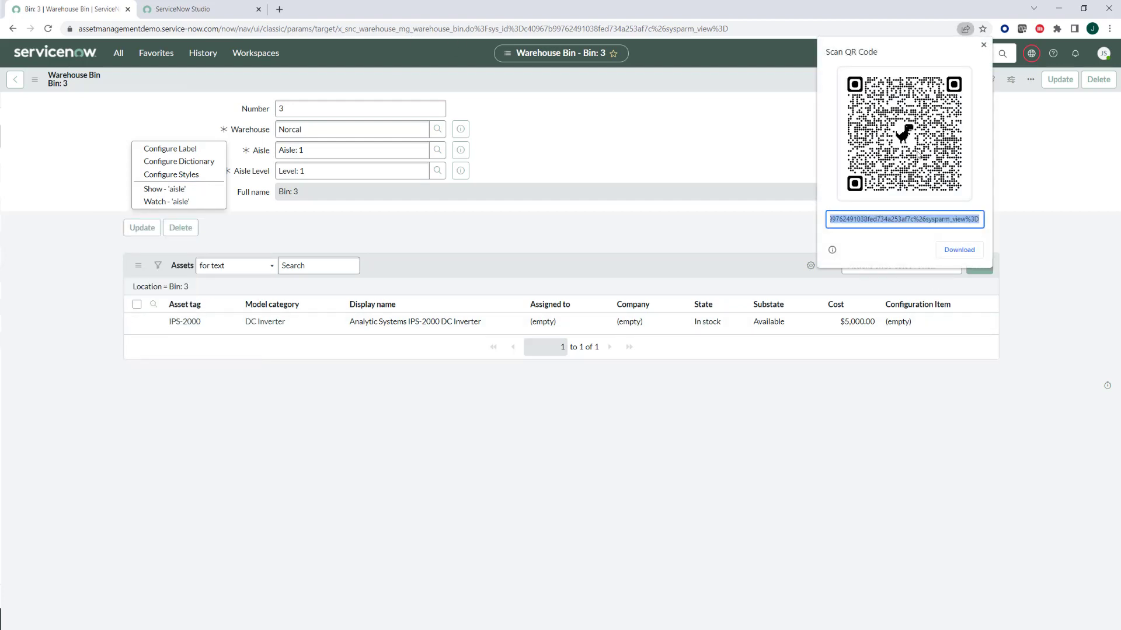
mouse_move(334, 174)
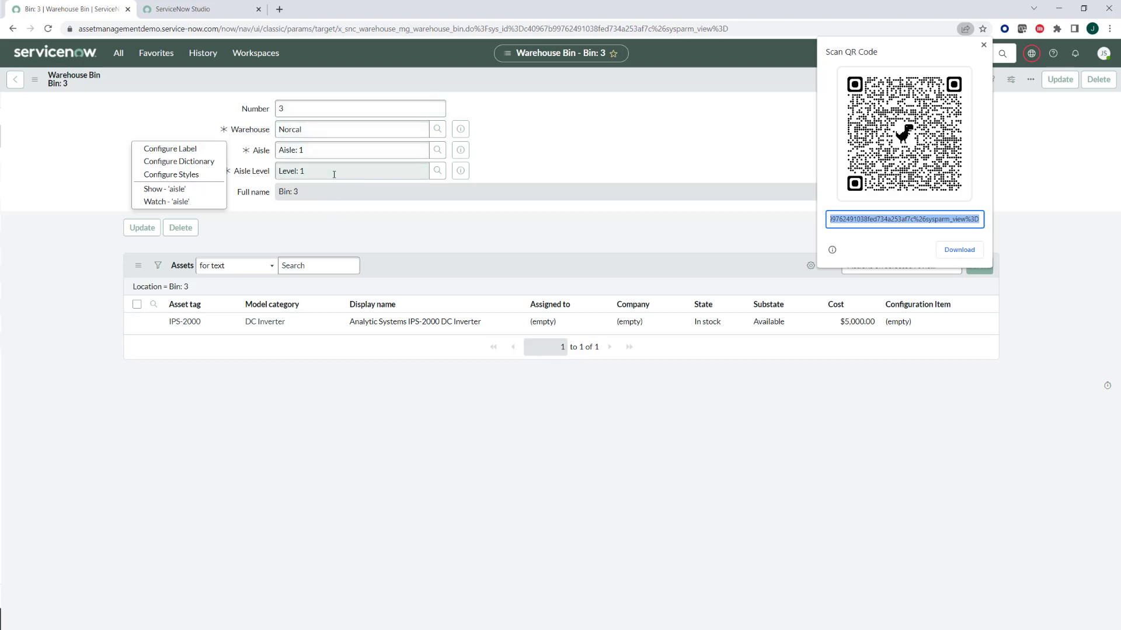
mouse_move(267, 322)
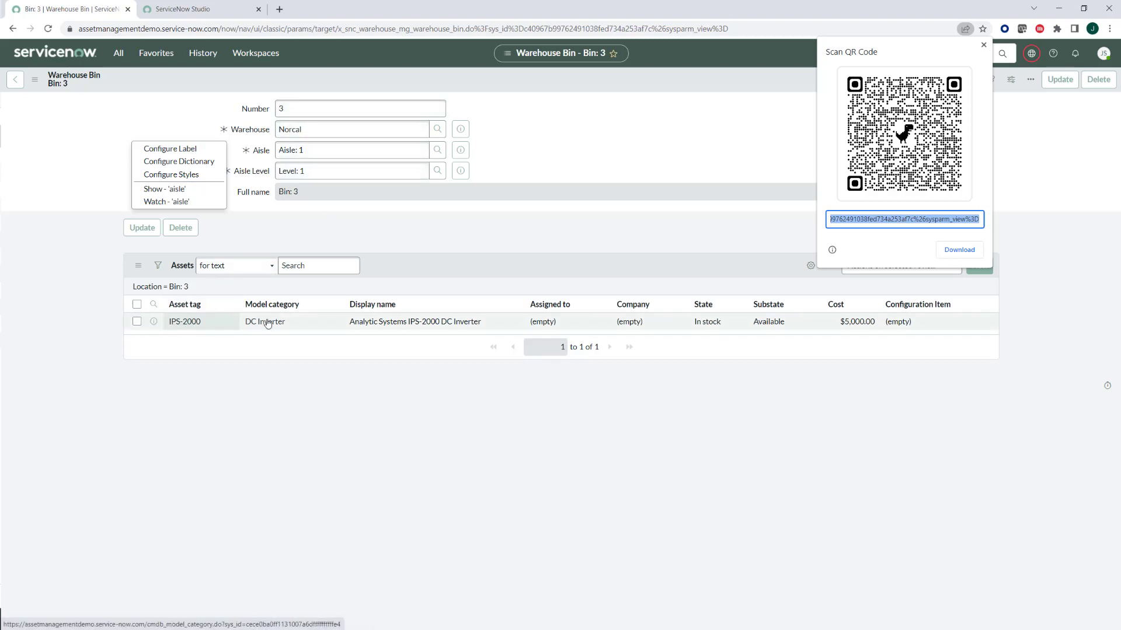
mouse_move(172, 335)
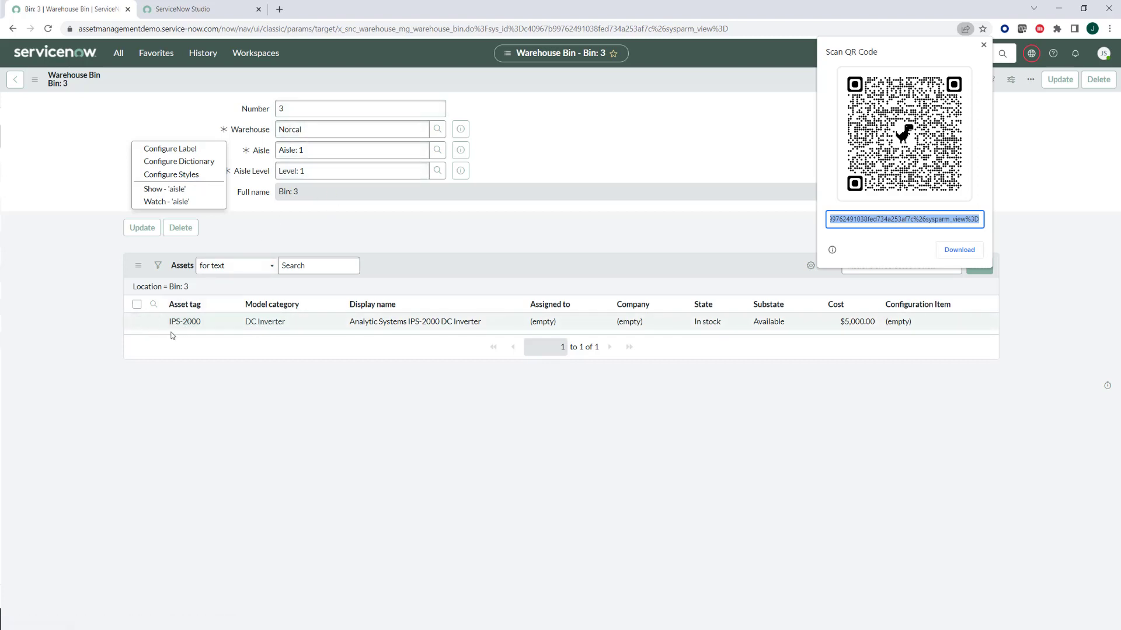
mouse_move(289, 212)
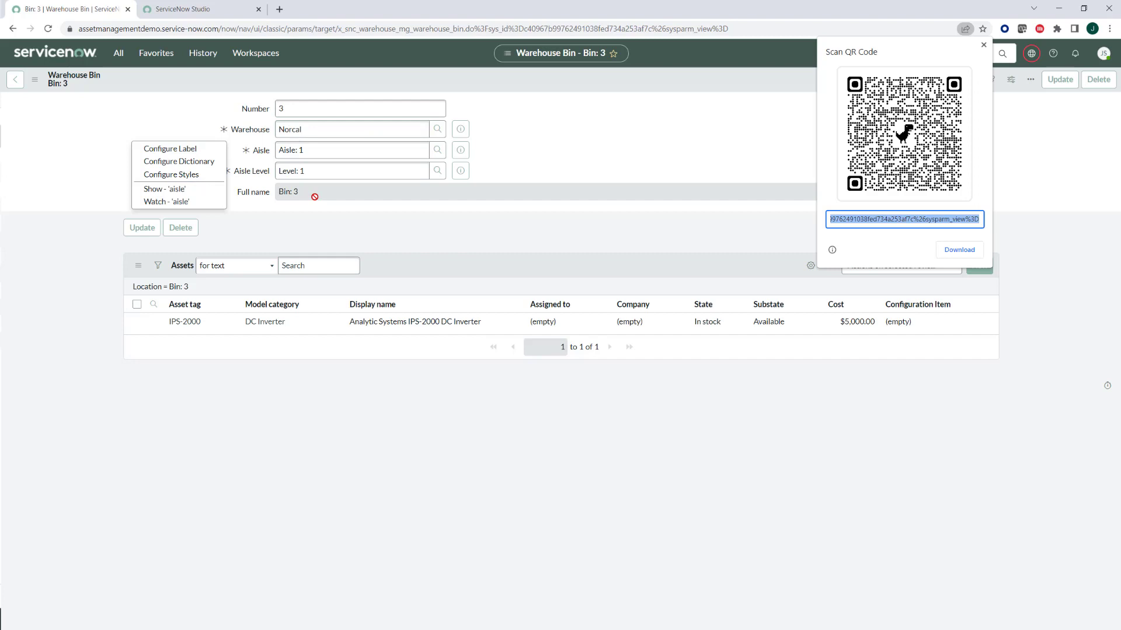
mouse_move(1031, 288)
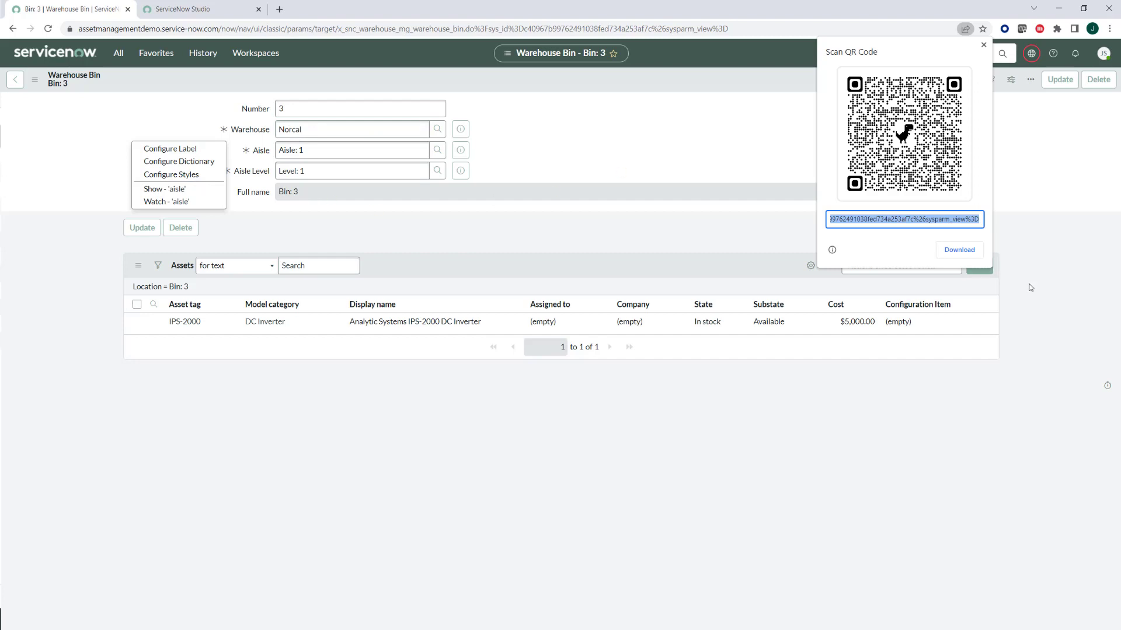